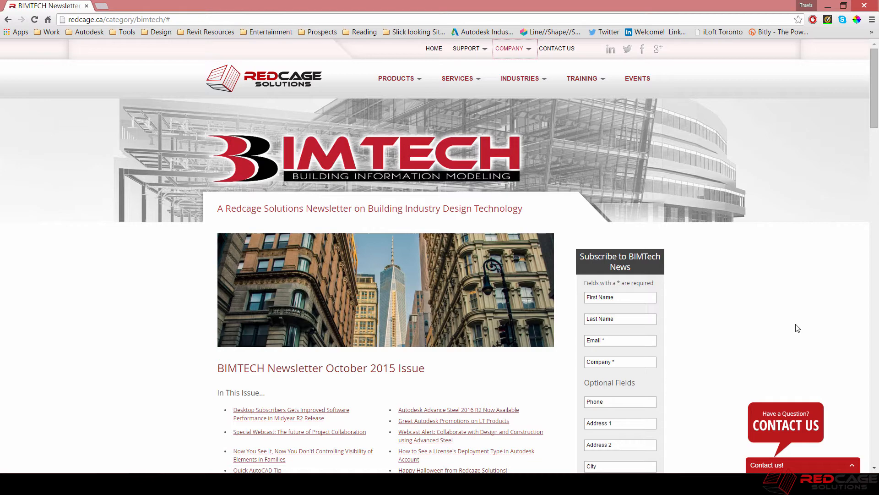
mouse_move(192, 328)
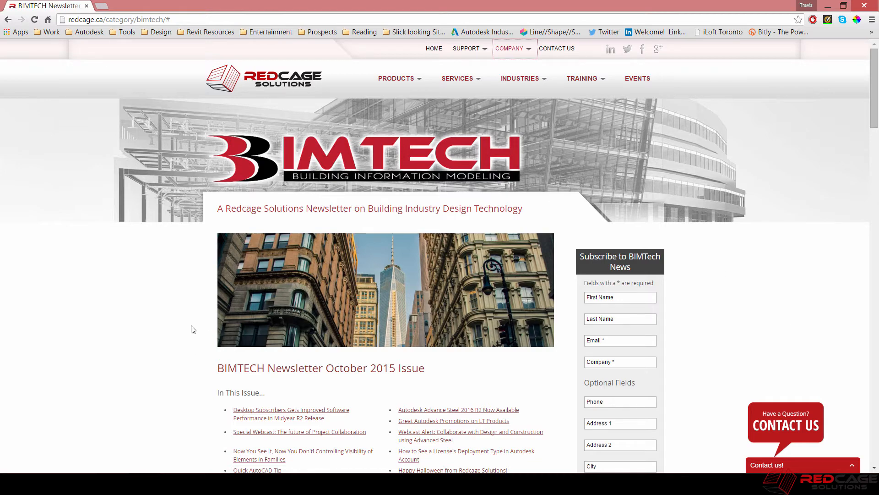
- Browse the BIMTECH newsletter page and show the pages listed under the Company menu
scroll("down", 3)
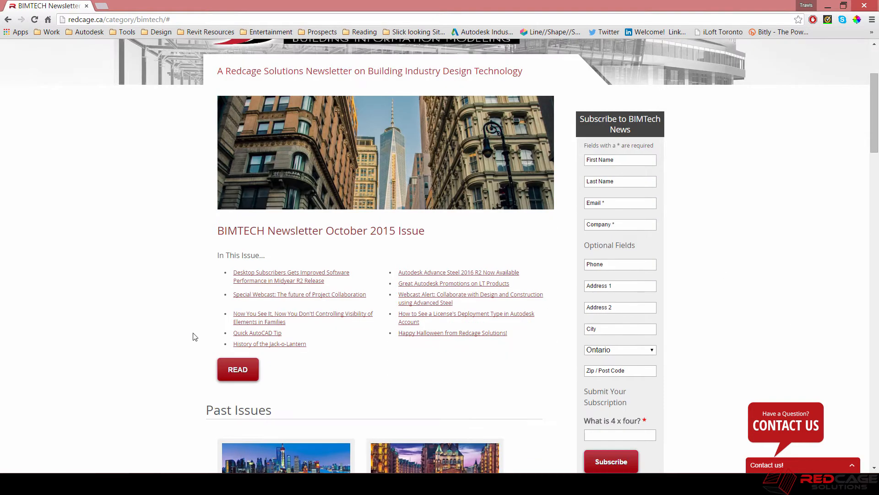
scroll("down", 3)
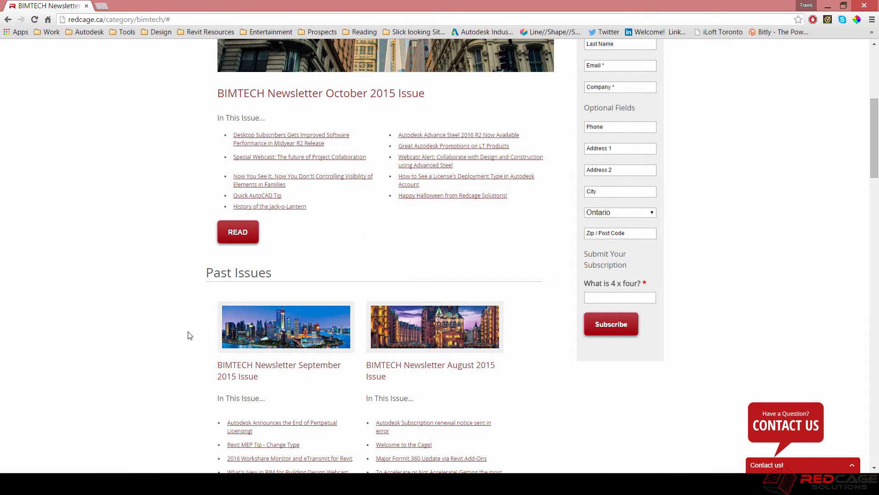
scroll("up", 3)
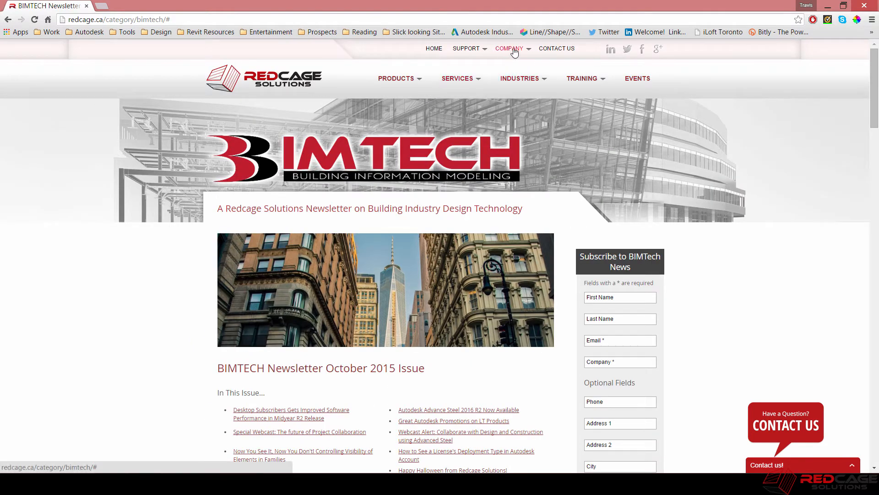
left_click(508, 49)
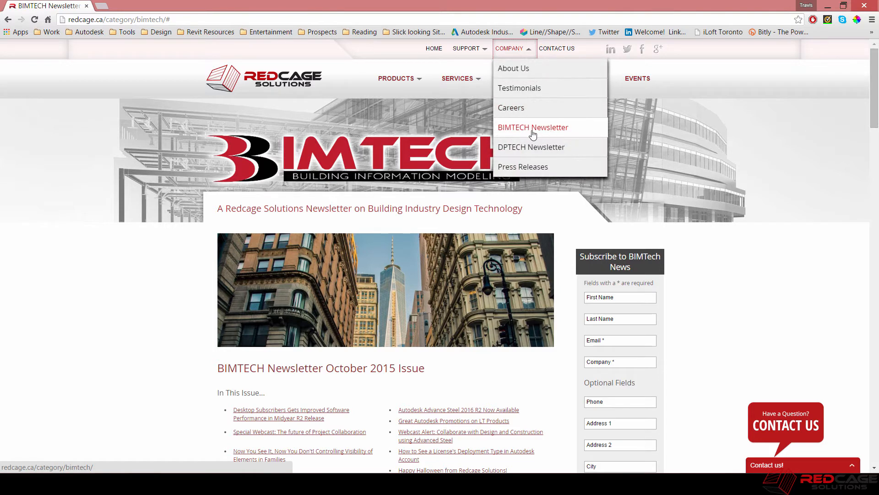
mouse_move(385, 221)
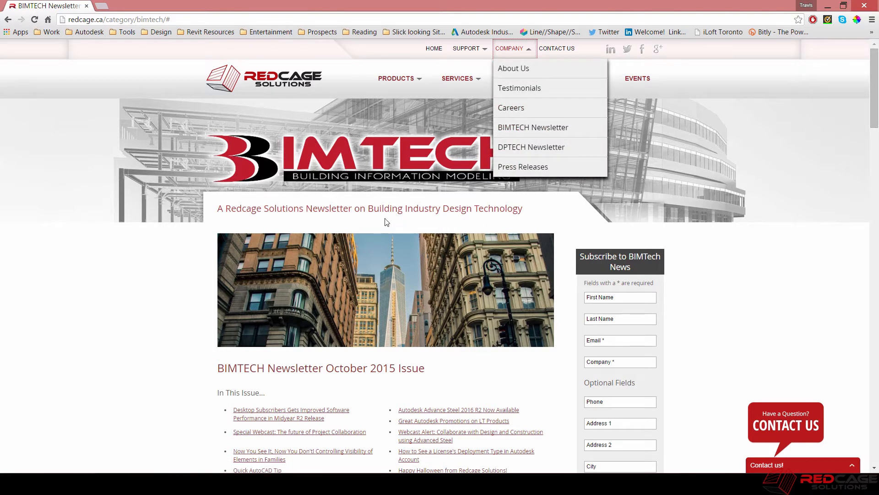
mouse_move(228, 360)
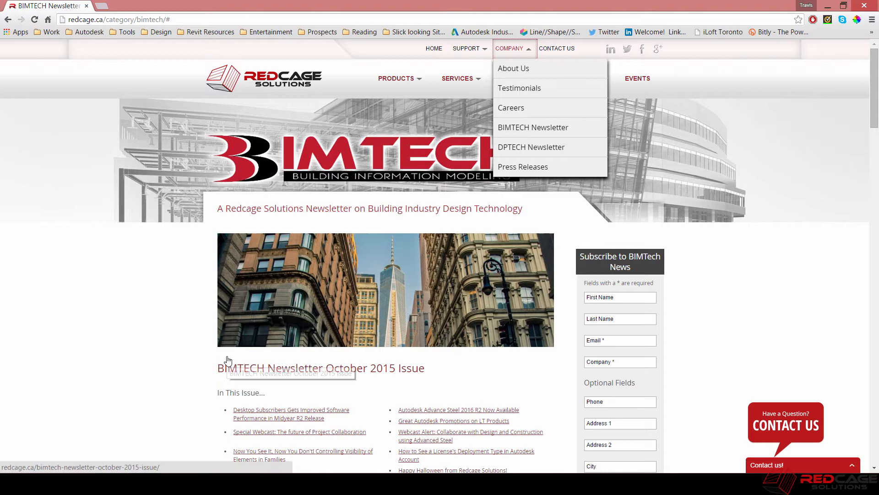
- Open the July 2015 article 'Placeholder Sheets - Saving Time with Template Development'
scroll("down", 3)
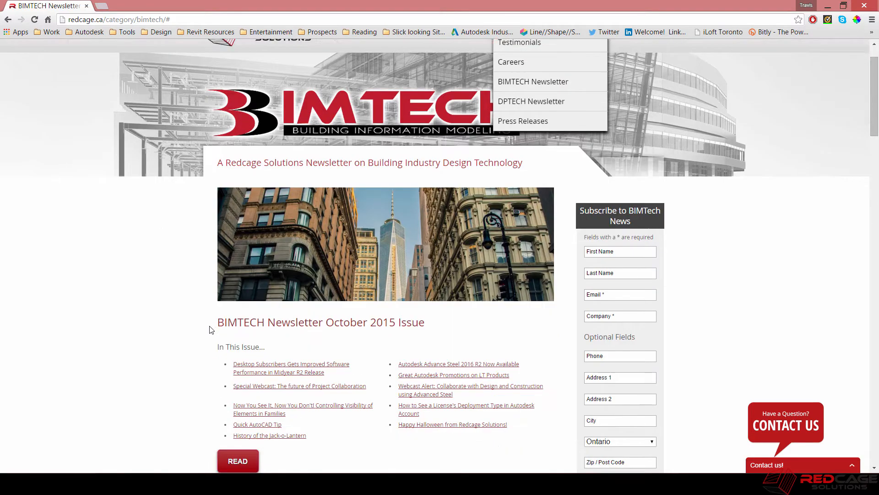
scroll("down", 3)
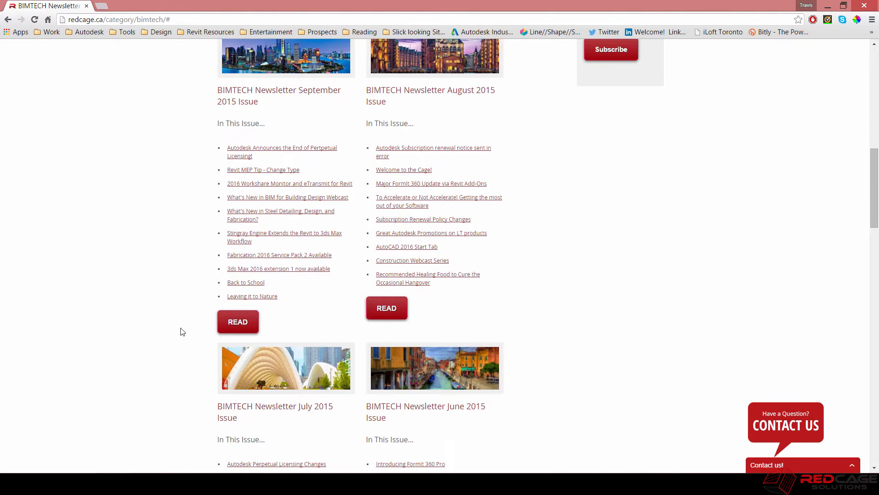
scroll("down", 3)
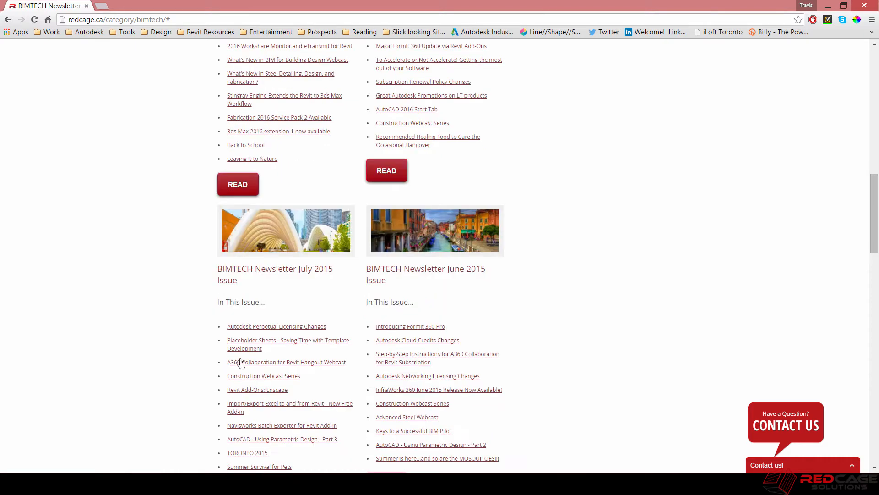
left_click(288, 340)
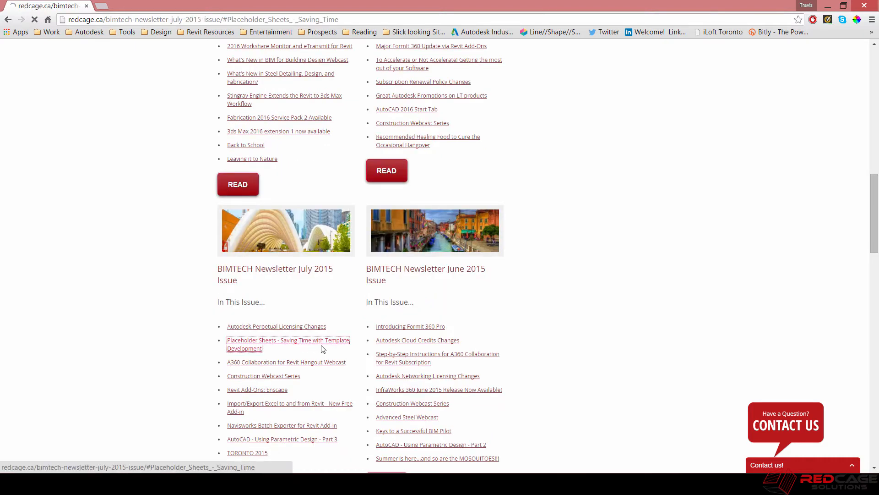
left_click(288, 339)
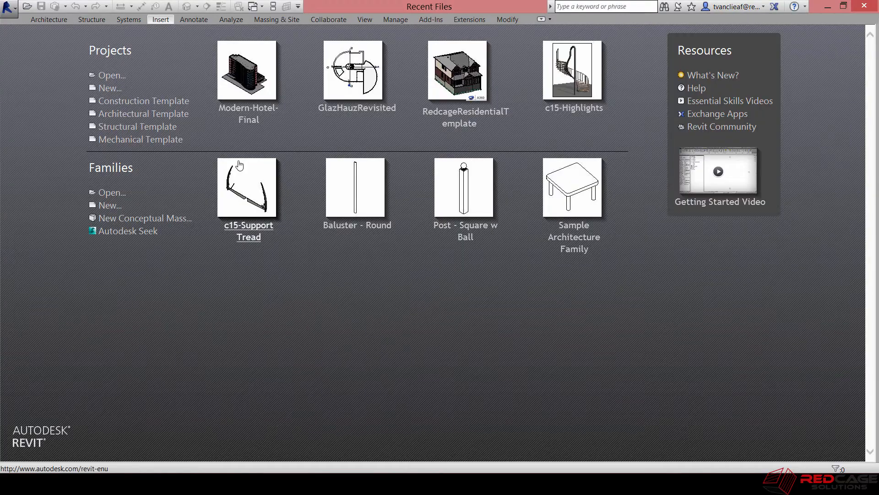
mouse_move(124, 82)
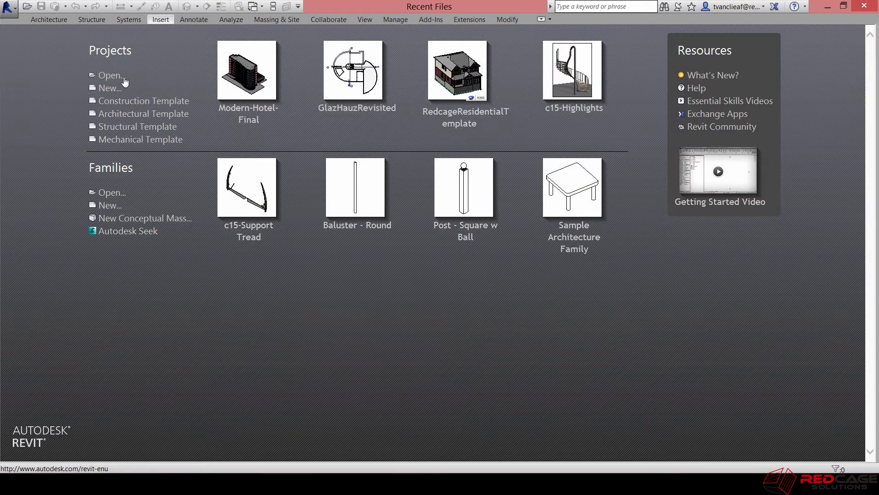
mouse_move(109, 88)
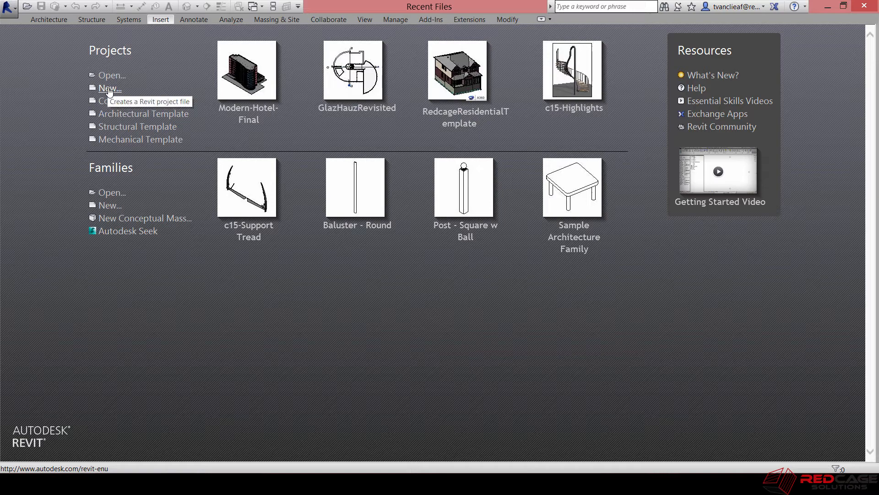
- Create a new project, Project3, from the Architectural Template
left_click(109, 88)
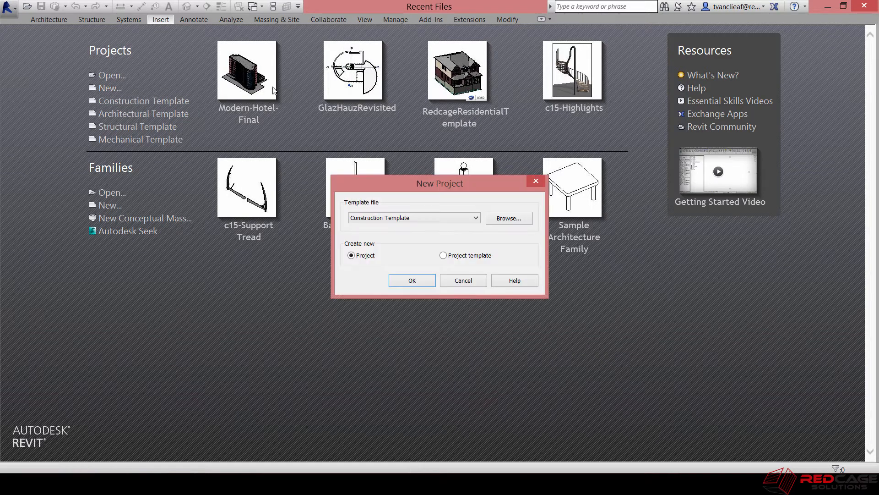
left_click(476, 218)
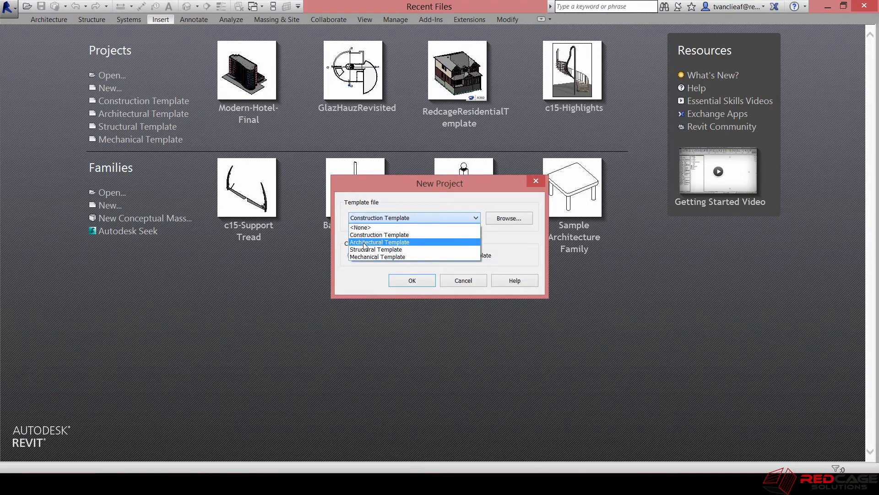
left_click(411, 281)
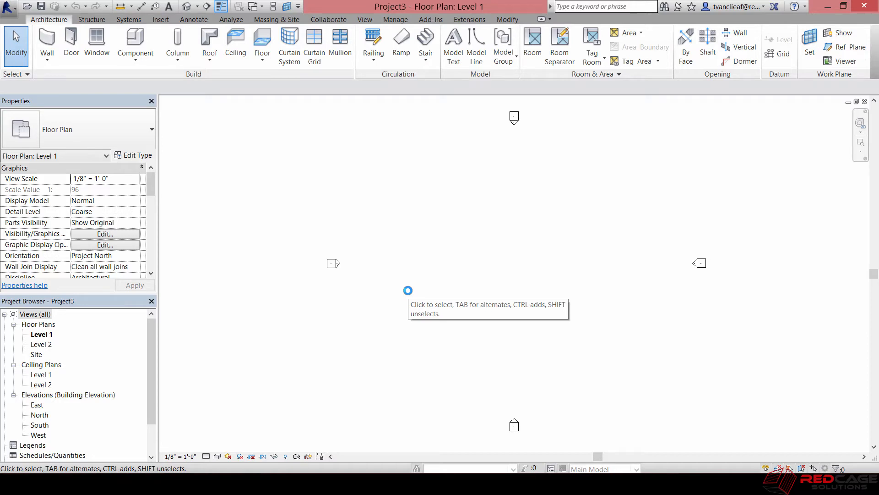
mouse_move(151, 349)
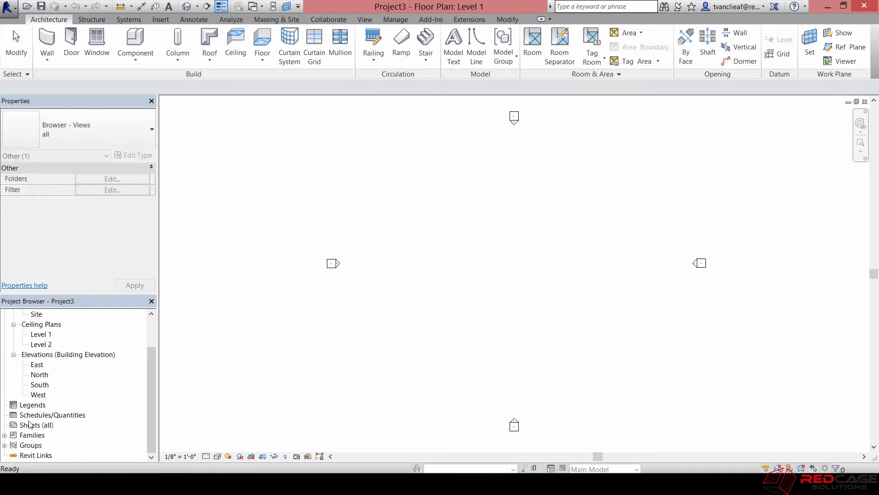
- Start a new sheet and load the D 22 x 34 Horizontal_REDCAGE.rfa title block family
right_click(36, 424)
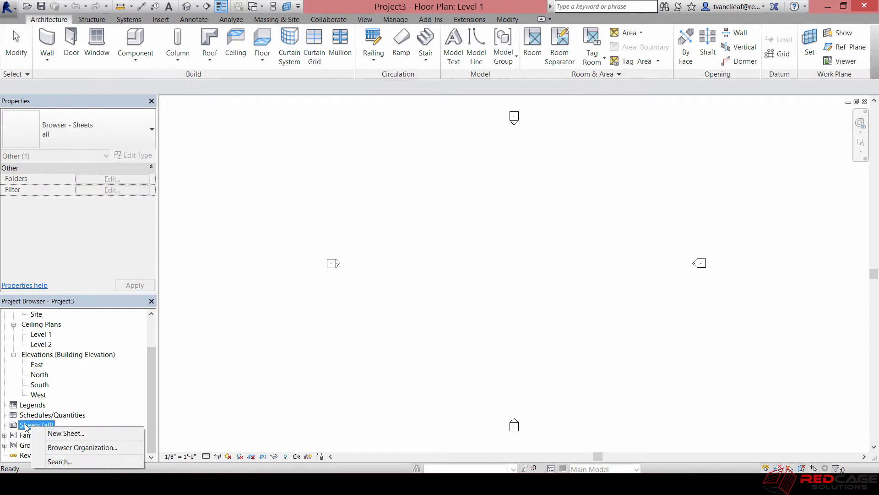
mouse_move(65, 433)
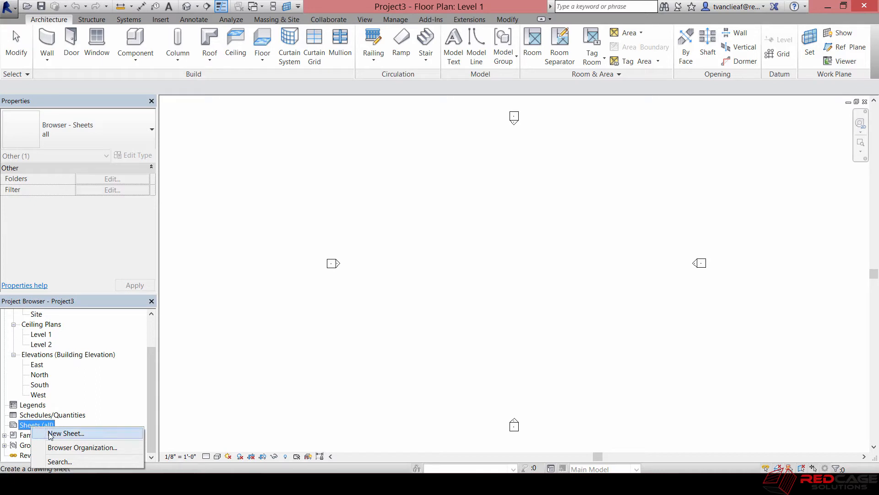
left_click(66, 432)
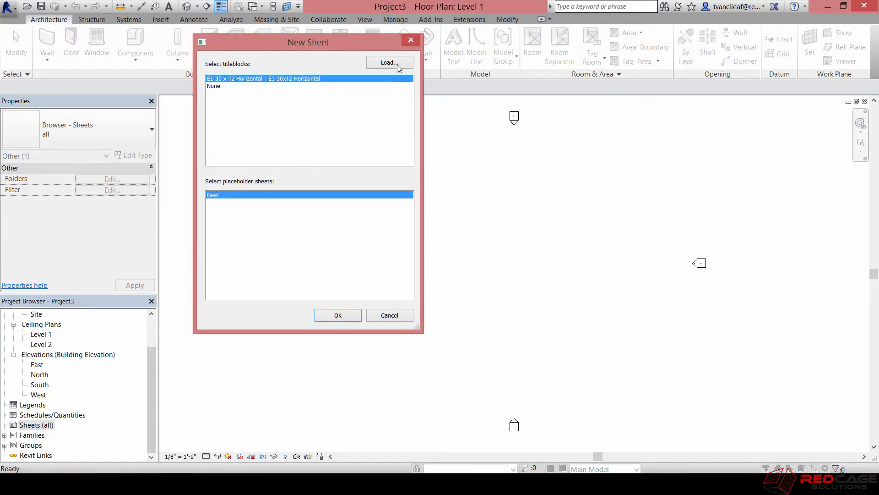
left_click(389, 63)
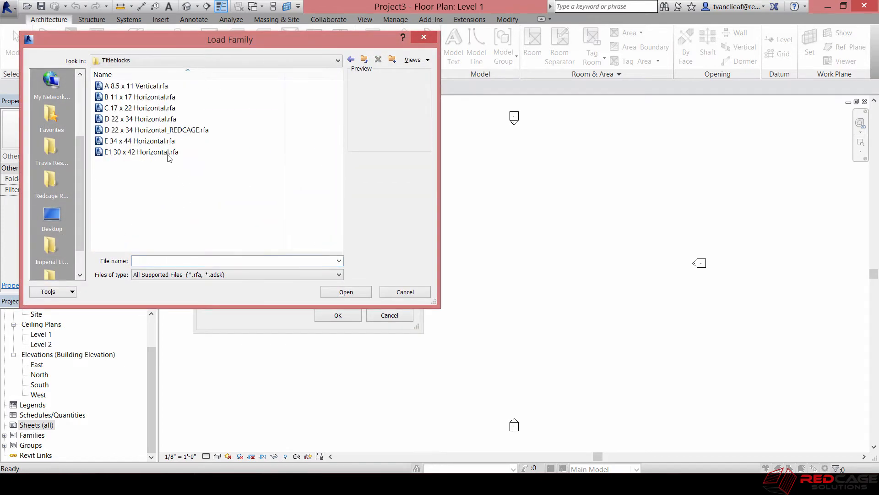
left_click(157, 129)
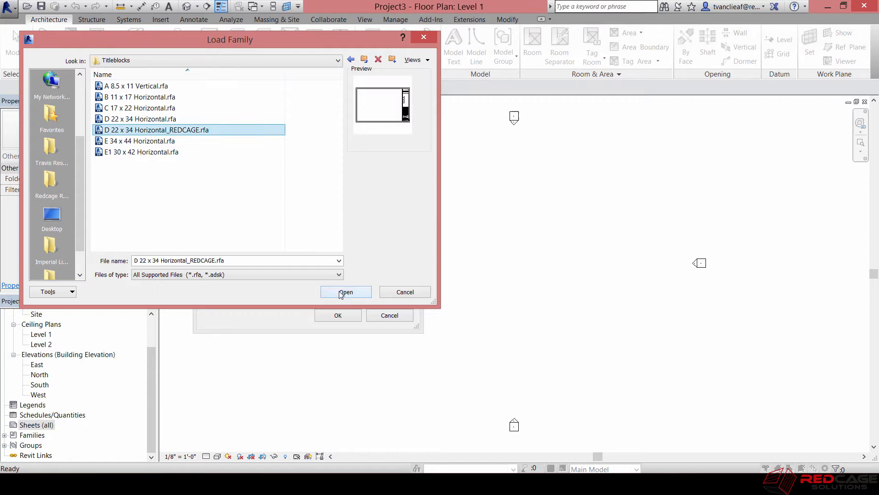
left_click(345, 291)
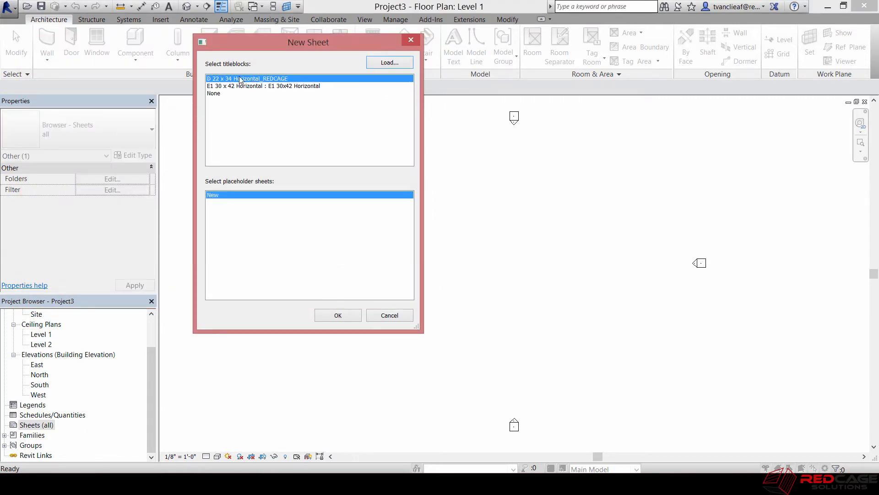
mouse_move(337, 315)
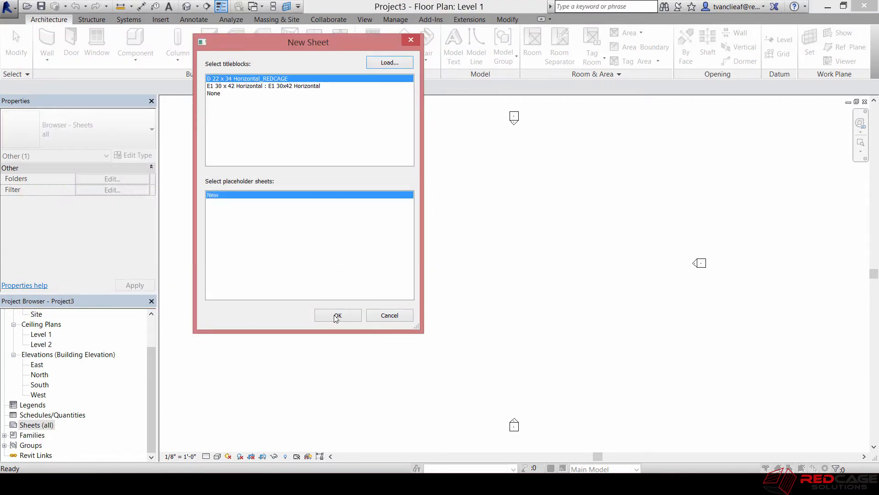
- Create sheet A101 with the REDCAGE title block and reveal it under Sheets (all)
left_click(338, 315)
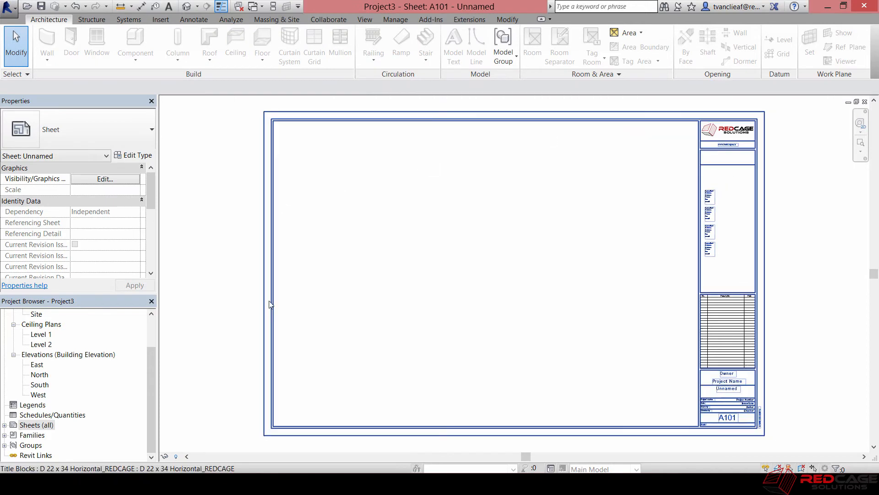
left_click(34, 424)
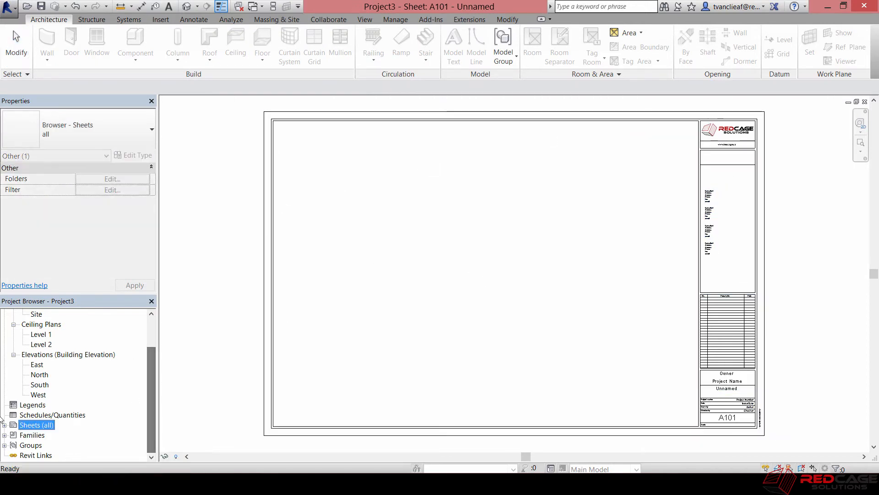
left_click(6, 424)
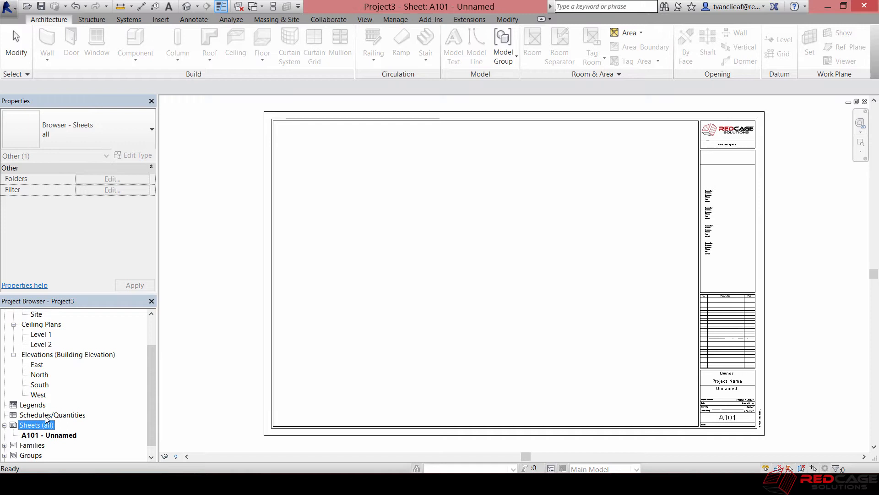
- Create a Sheet List schedule with Sheet Name and Sheet Number fields, listing A101 Unnamed
right_click(53, 414)
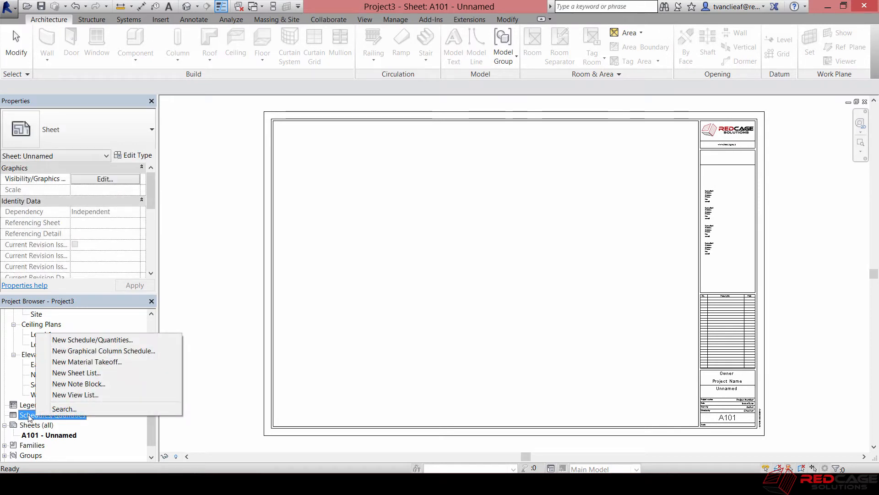
left_click(76, 373)
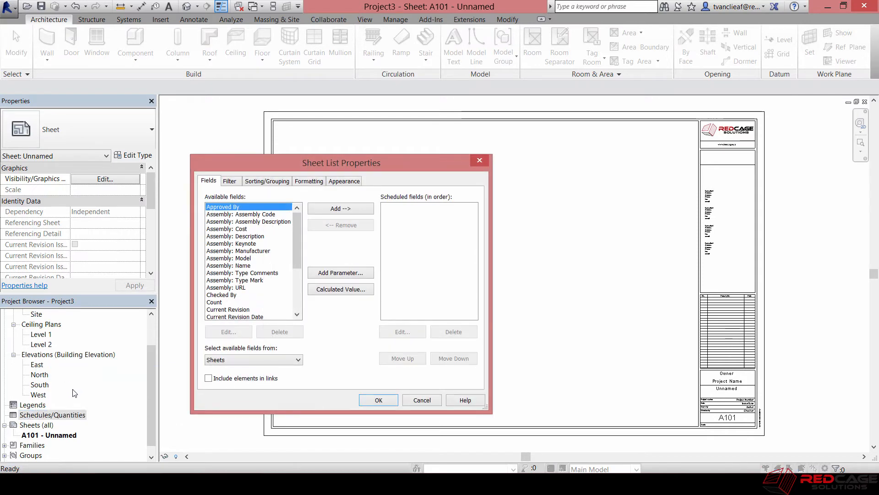
scroll("down", 3)
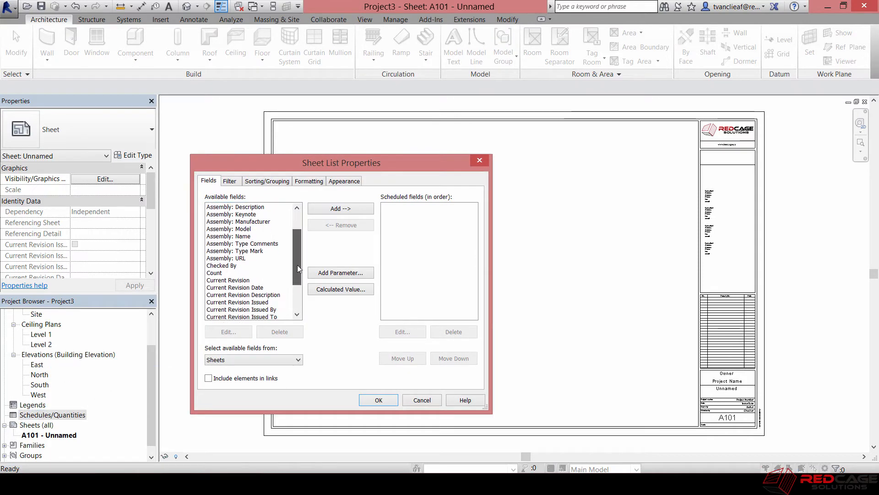
scroll("down", 3)
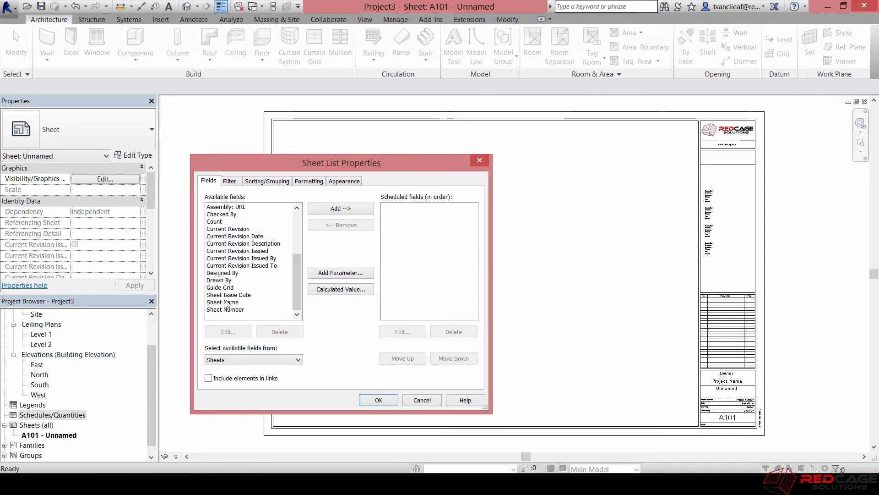
left_click(340, 208)
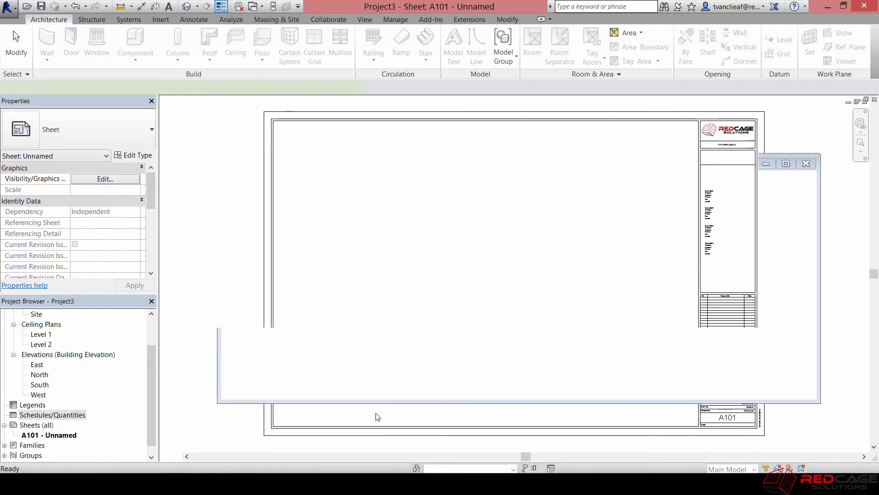
double_click(53, 414)
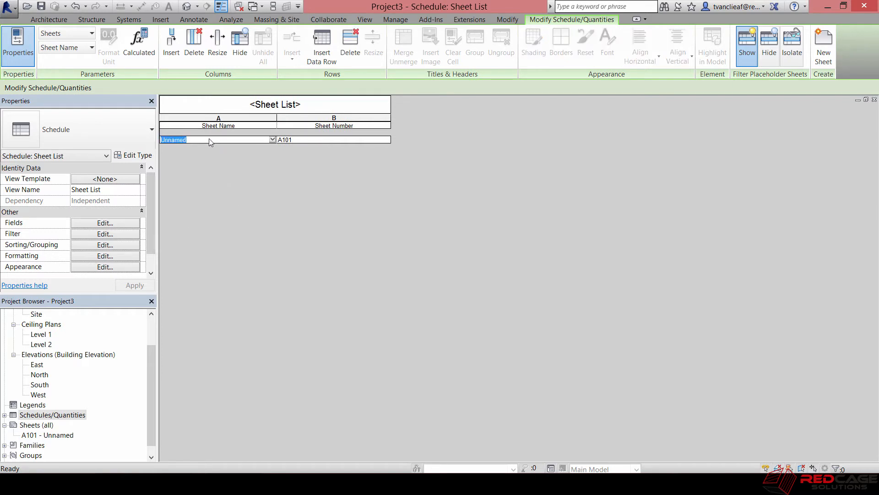
mouse_move(35, 438)
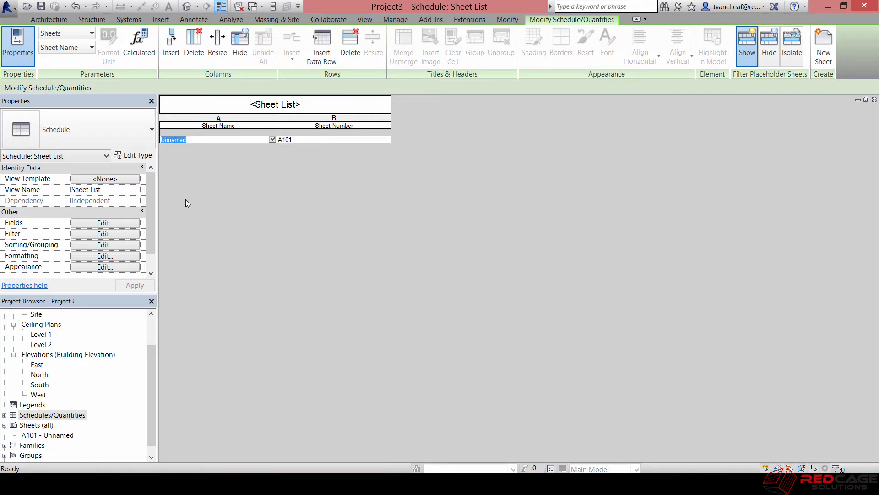
- Edit the schedule row so the sheet reads A000 - COVER
type("c")
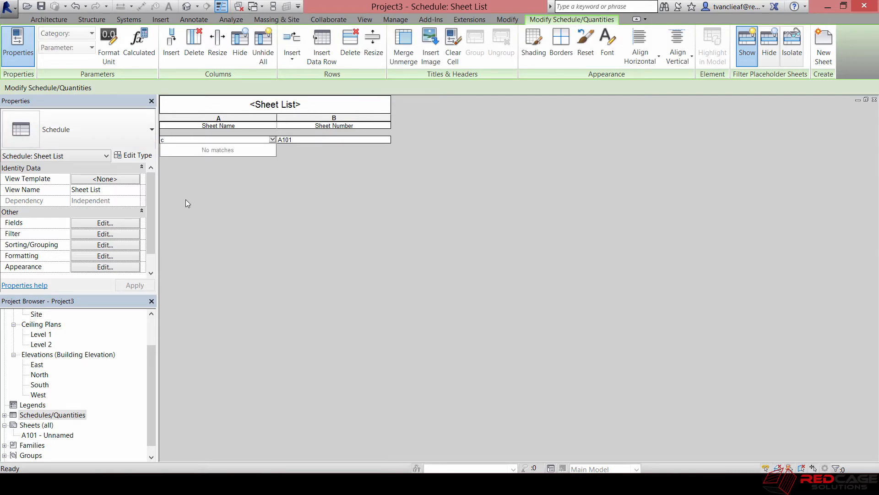
type("COVER")
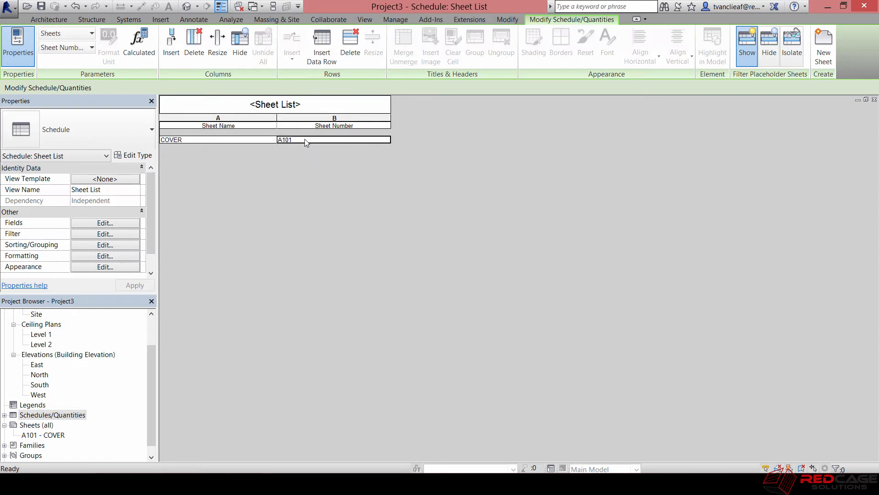
type("A000")
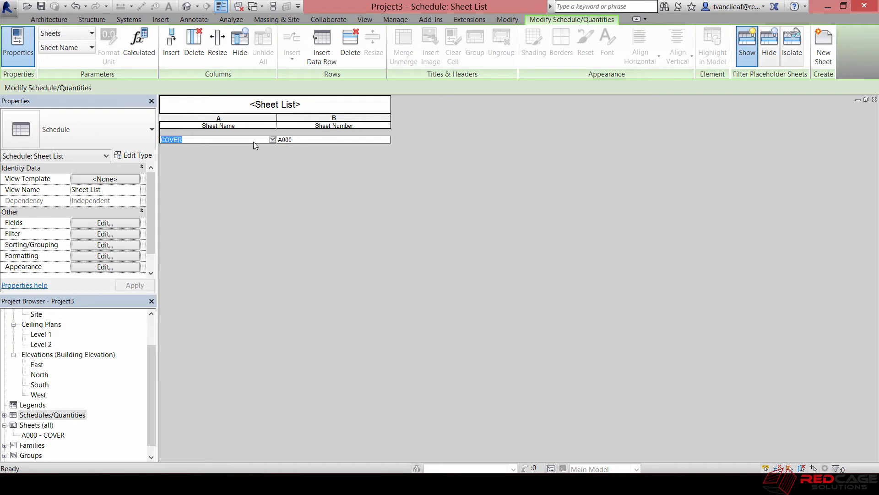
mouse_move(46, 441)
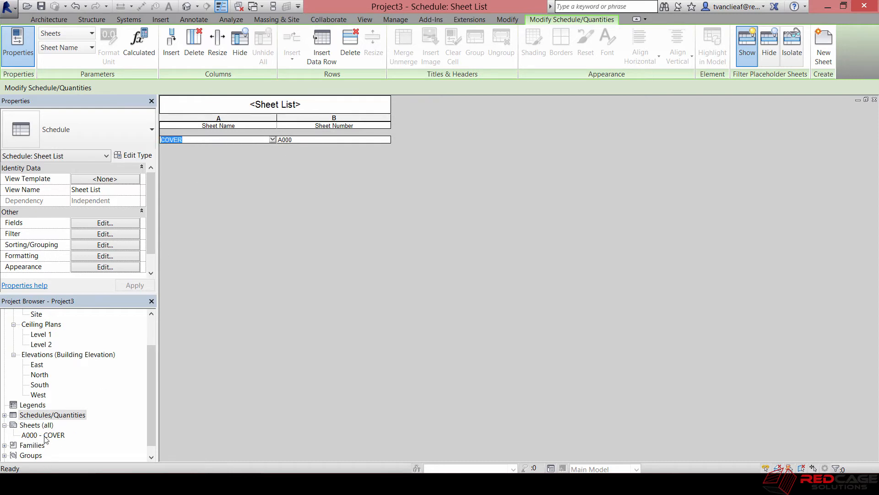
- Insert placeholder rows A001, A002, A100, A101, A102 and name A001 GENERAL NOTES
left_click(322, 44)
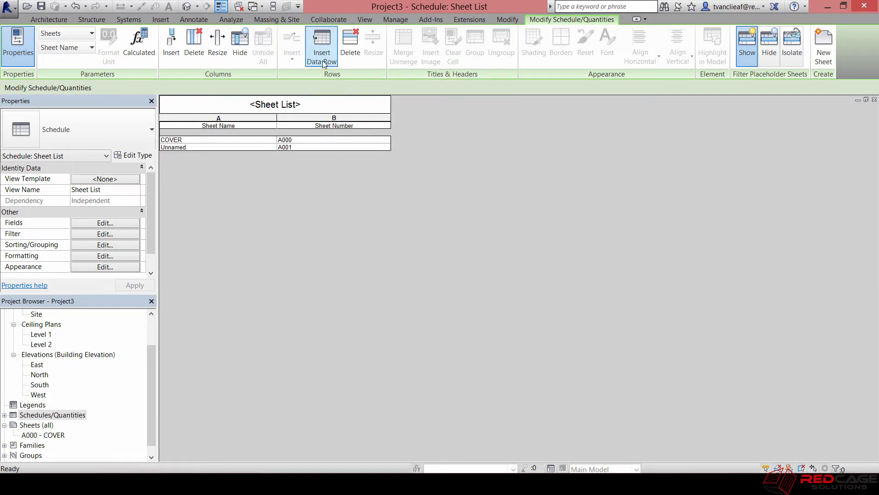
mouse_move(281, 149)
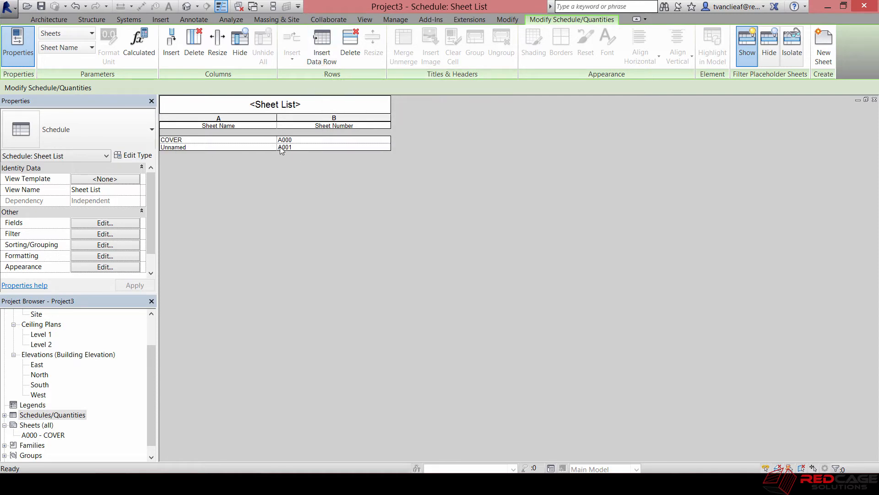
mouse_move(286, 152)
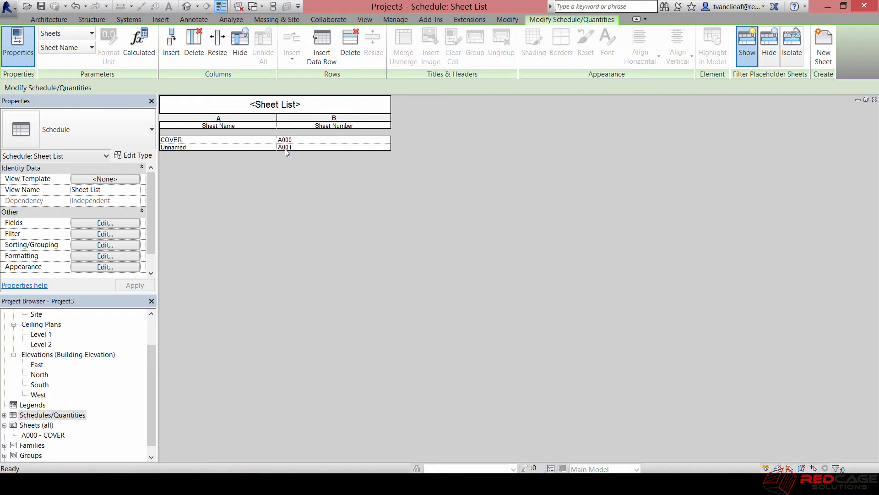
left_click(321, 45)
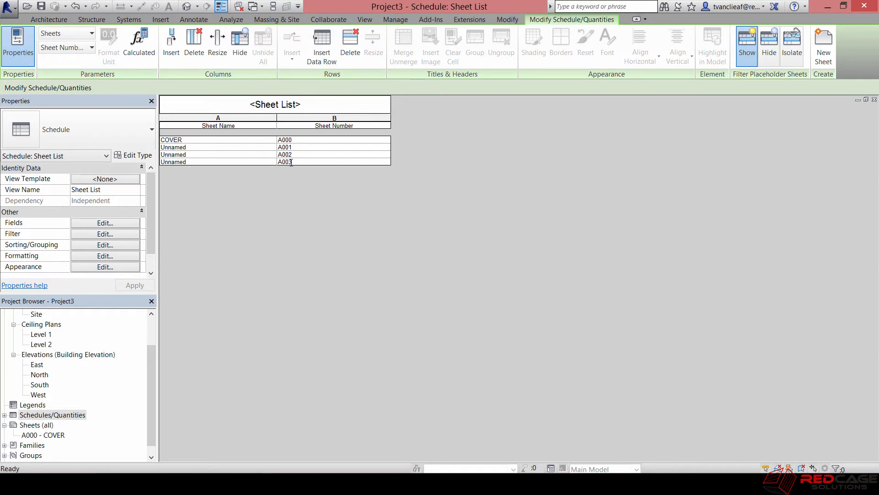
double_click(284, 162)
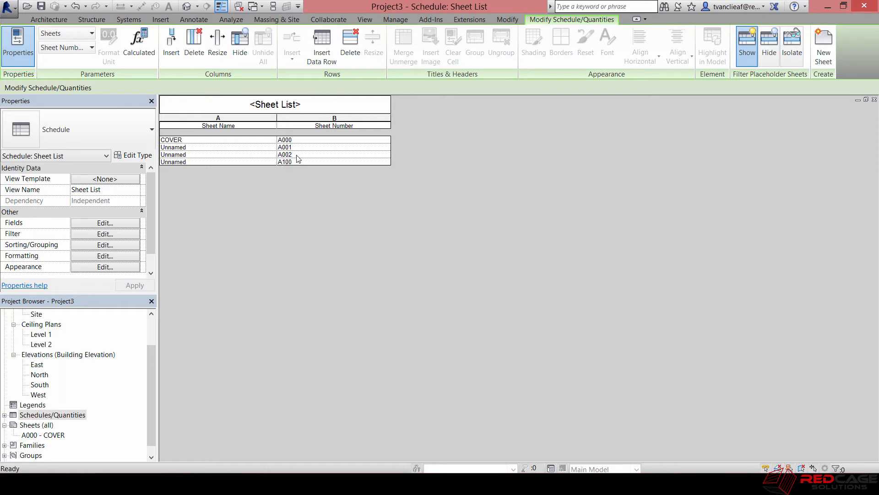
left_click(321, 45)
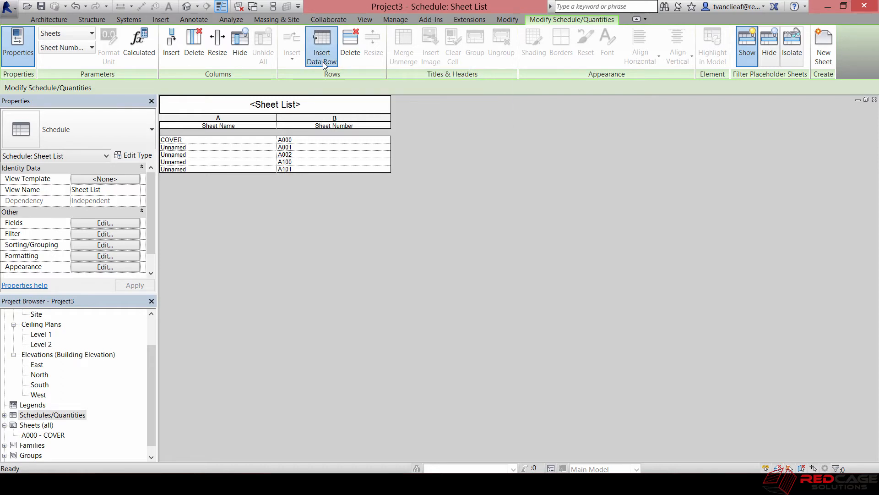
left_click(321, 42)
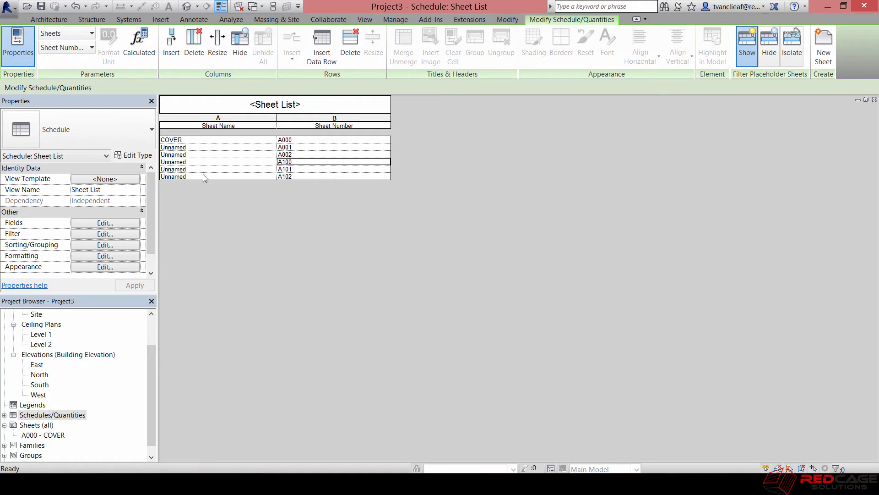
left_click(218, 146)
type("GENERAL NOTES")
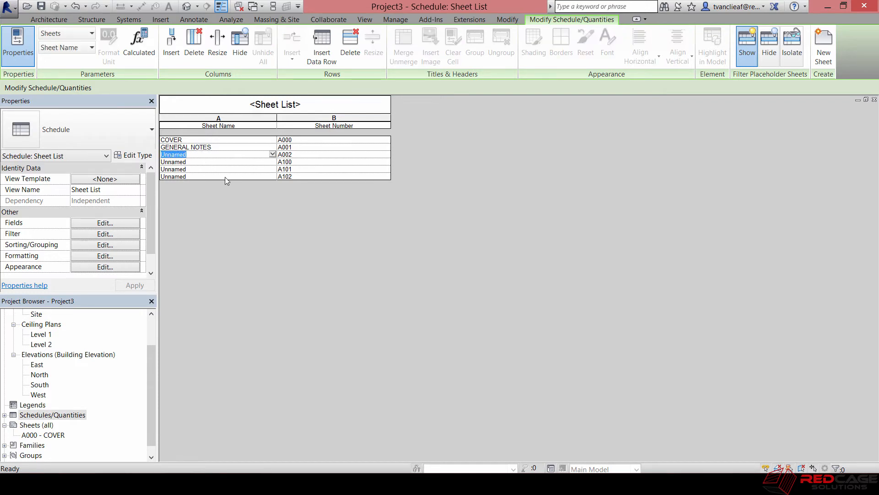
mouse_move(39, 436)
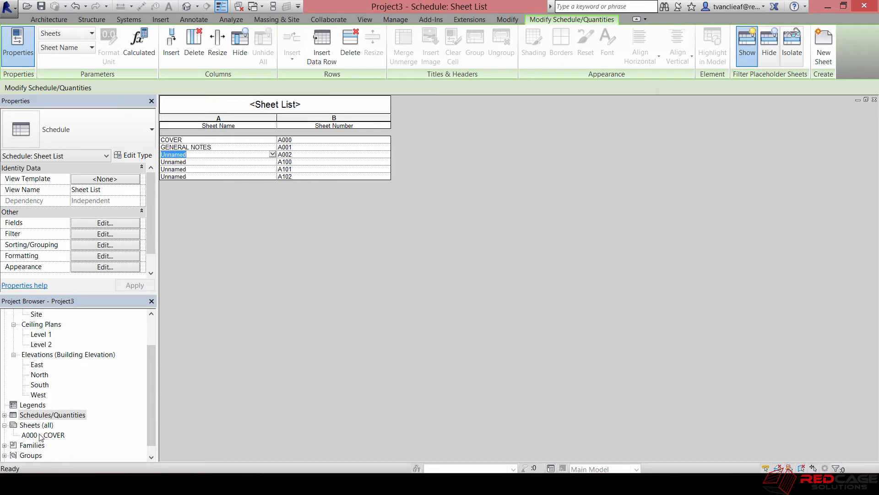
mouse_move(33, 427)
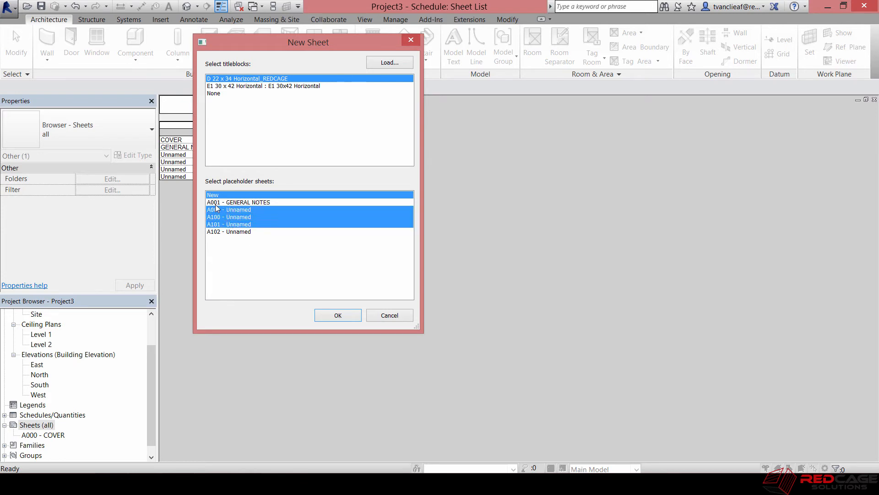
- Create REDCAGE-titleblock sheets from all placeholders A001 through A102
left_click(238, 201)
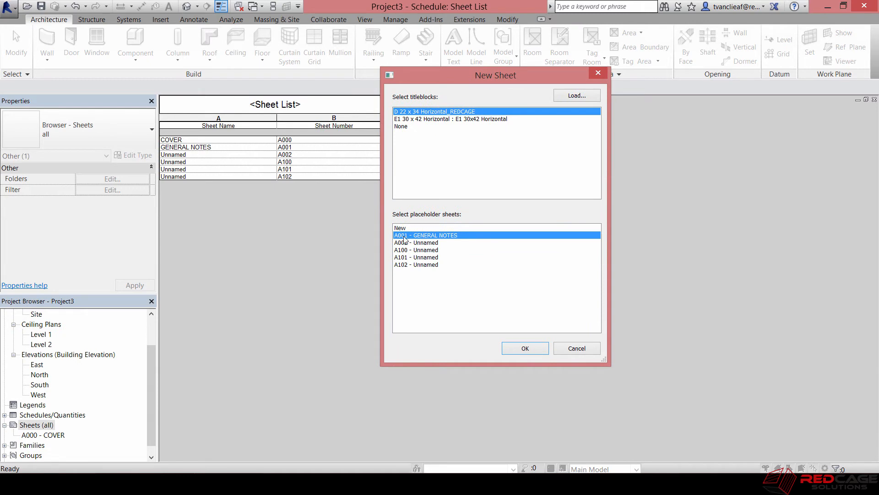
mouse_move(462, 293)
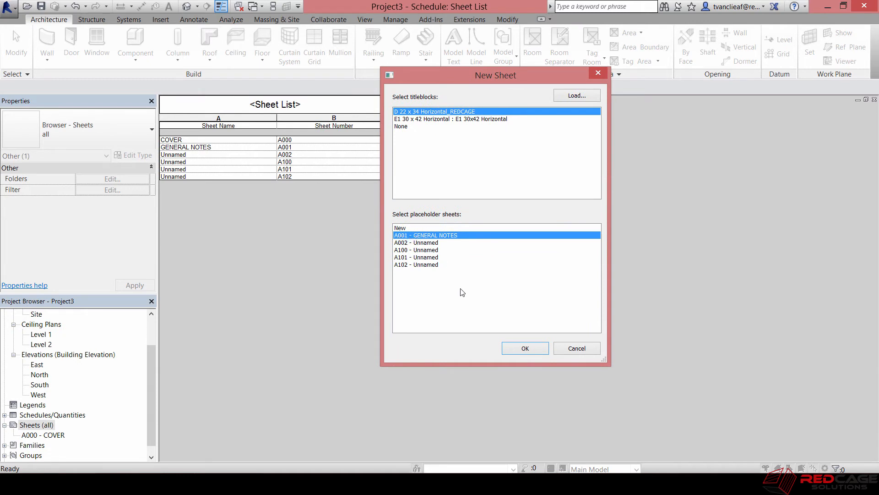
left_click(416, 264)
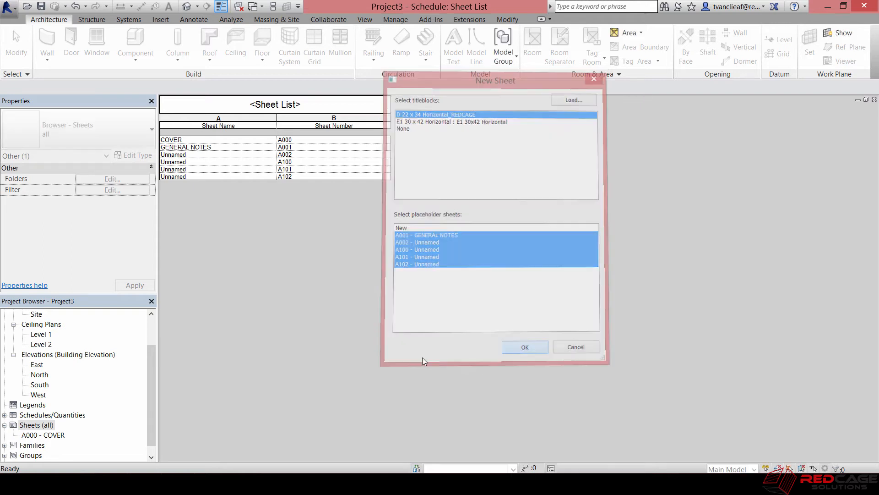
left_click(524, 346)
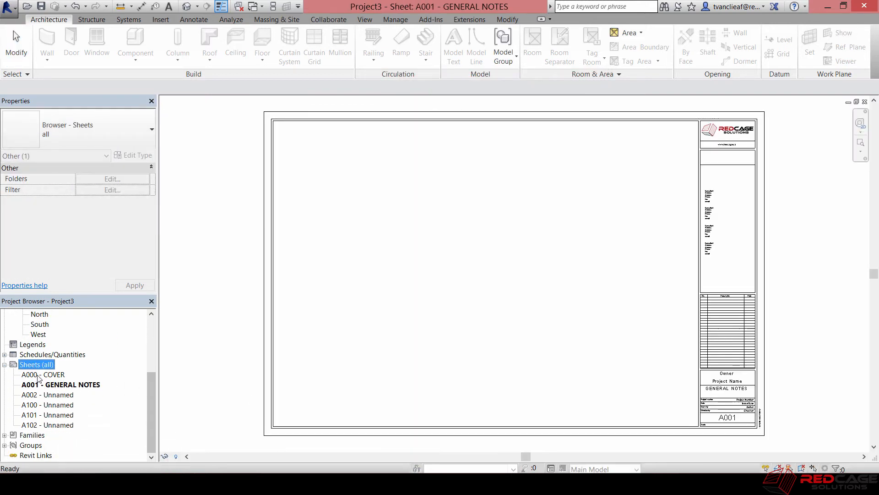
- Open sheets A100 - Unnamed and A101 - Unnamed from the Project Browser
double_click(52, 404)
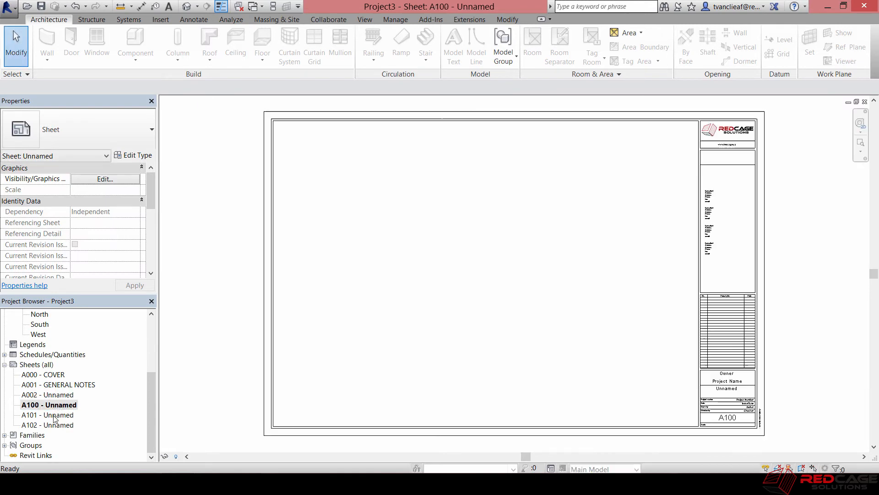
double_click(49, 414)
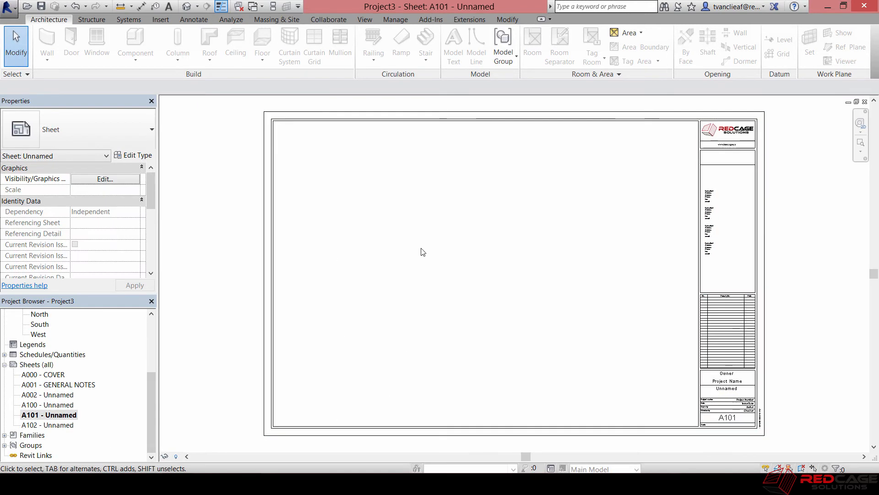
mouse_move(218, 322)
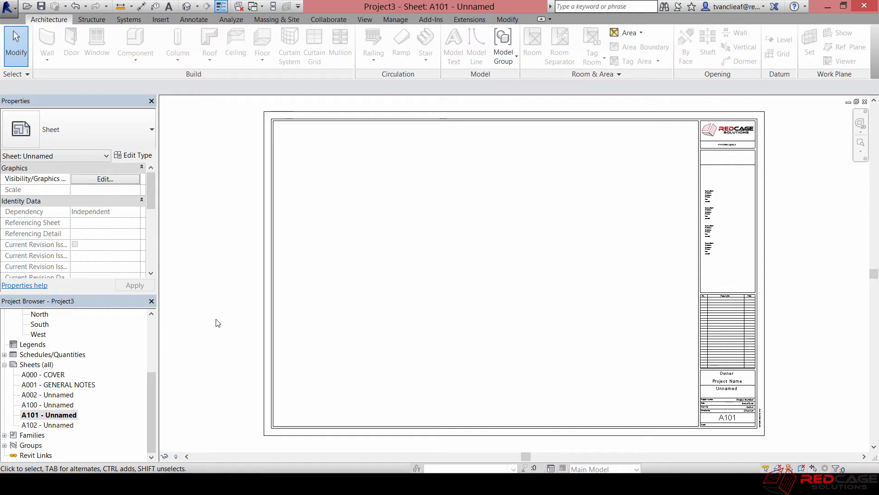
mouse_move(79, 366)
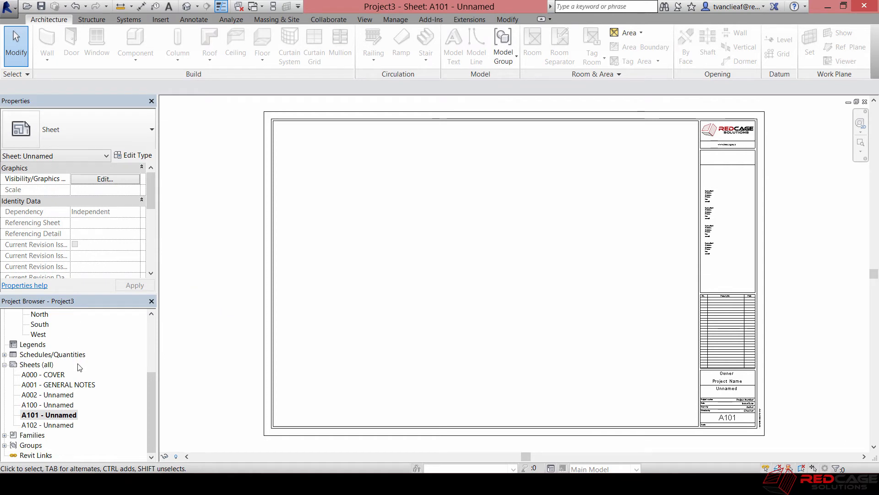
mouse_move(329, 247)
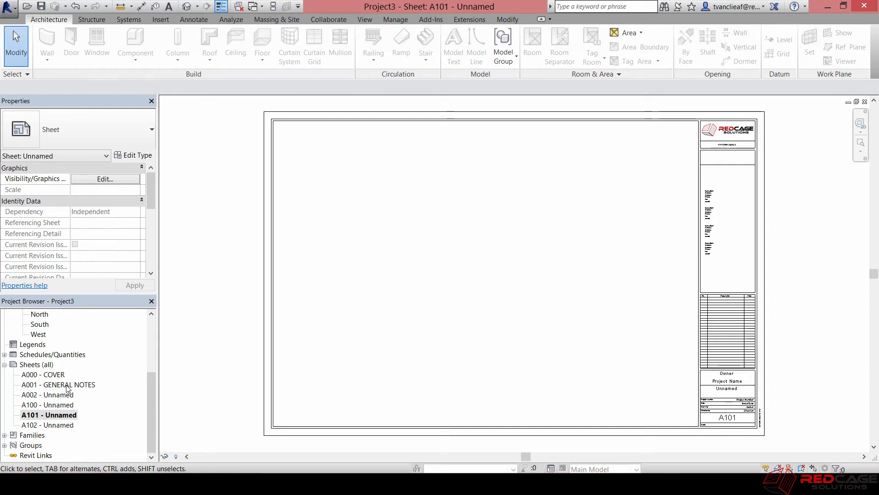
mouse_move(83, 385)
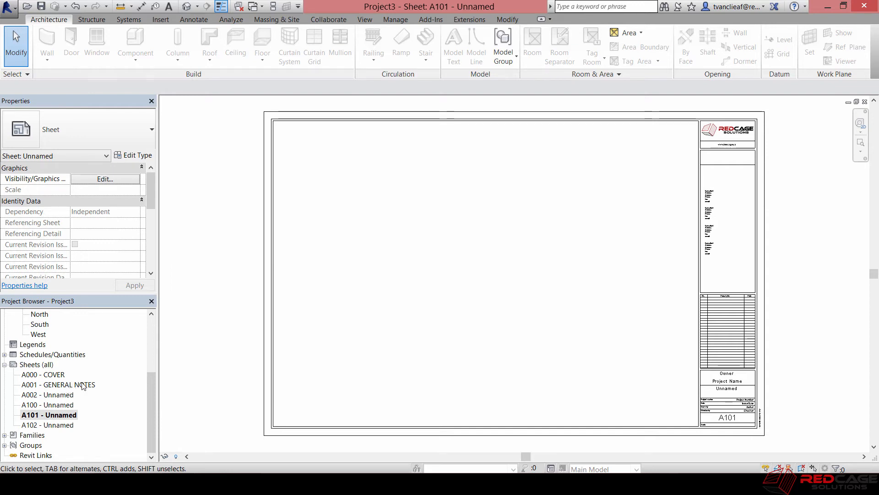
left_click(42, 374)
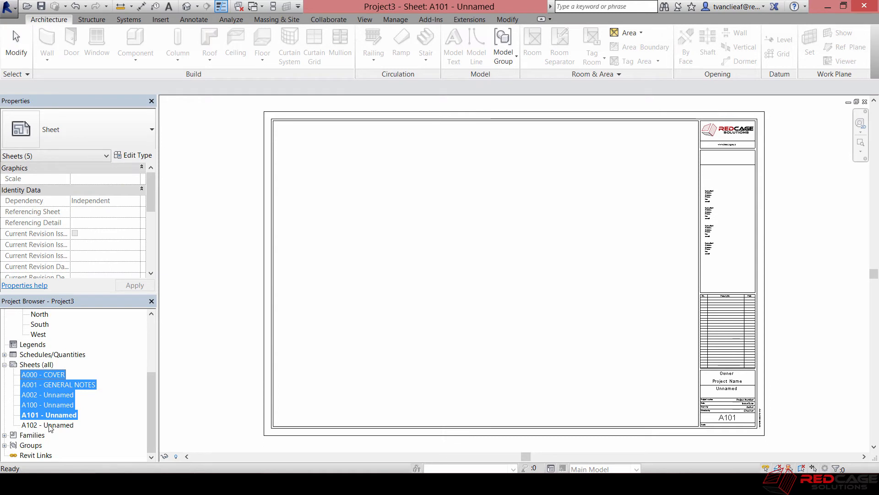
left_click(47, 424)
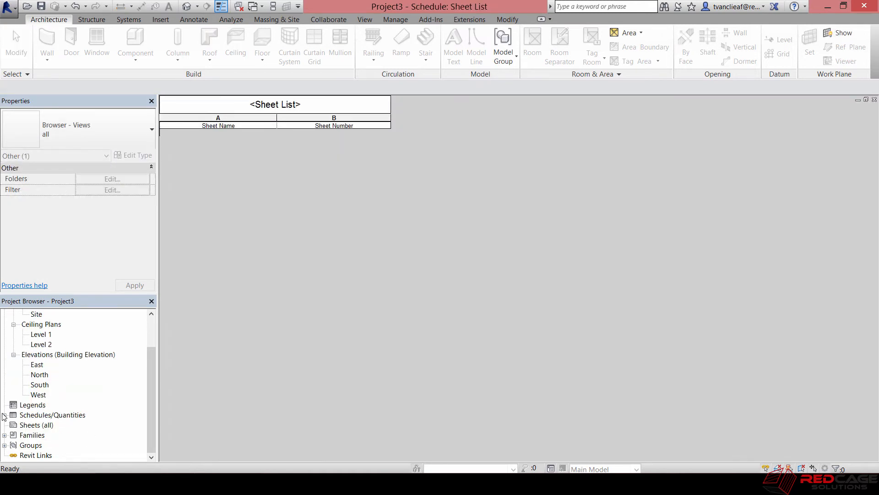
right_click(37, 424)
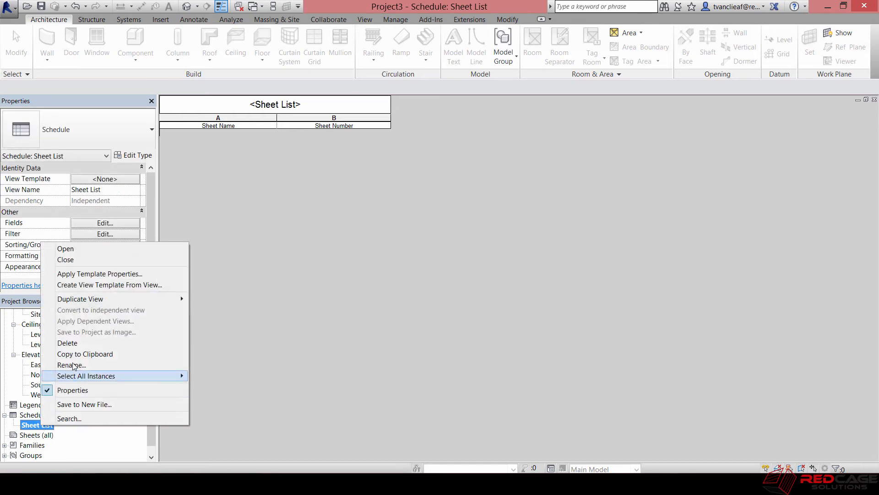
left_click(65, 248)
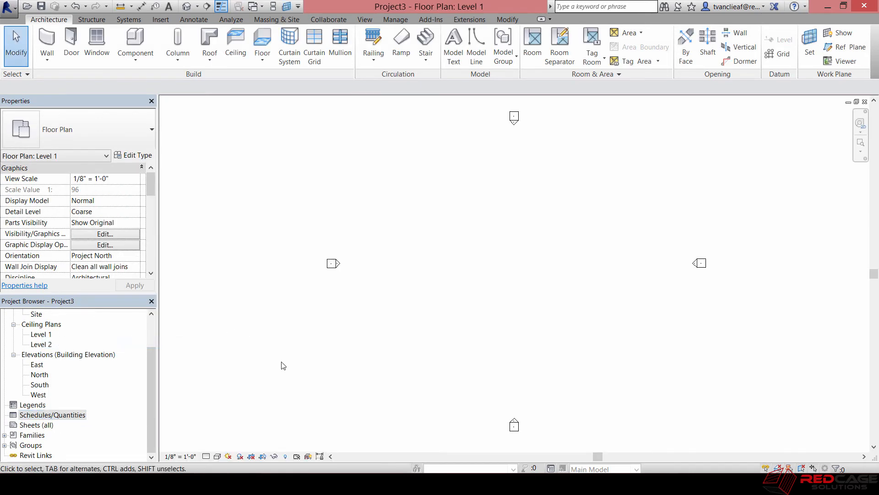
mouse_move(315, 44)
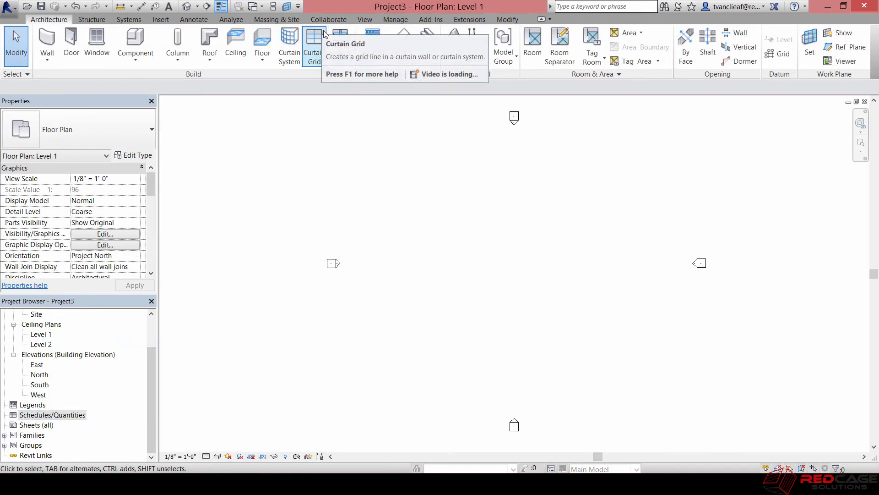
- Start Insert Views from File from the Insert tab
left_click(160, 19)
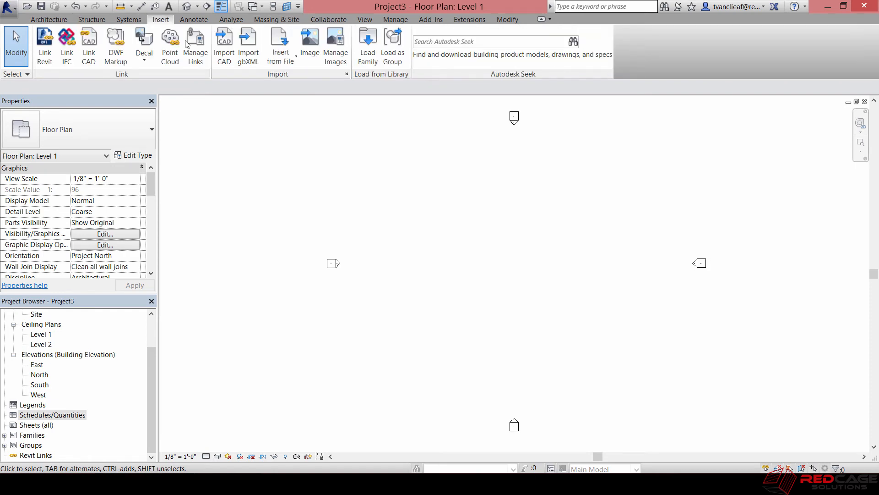
left_click(280, 46)
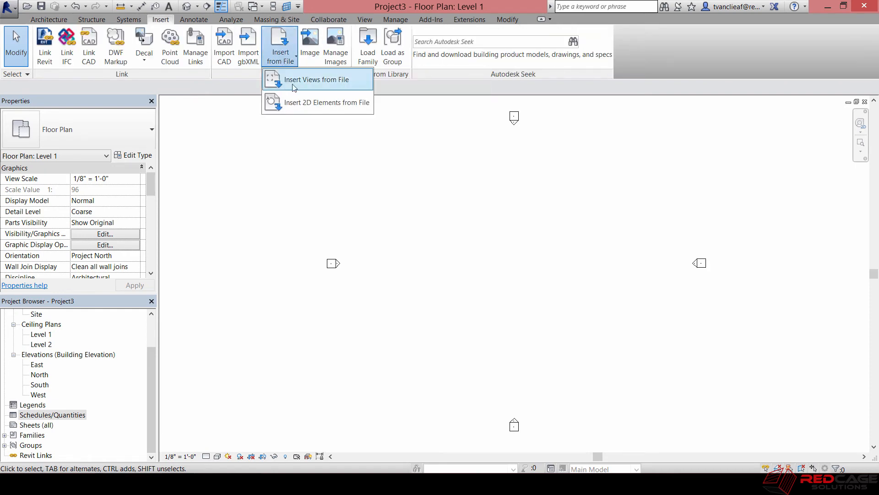
left_click(318, 79)
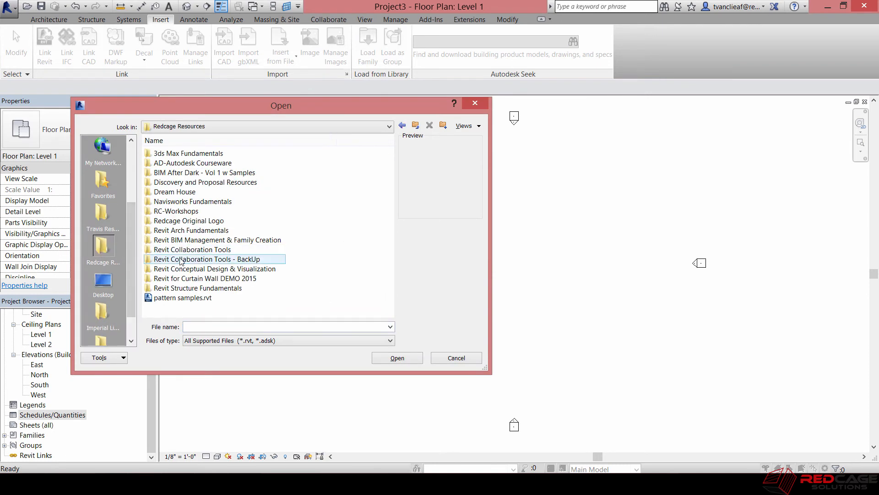
- Select Modern-Hotel-Final.rvt in the Revit Arch Fundamentals folder to list its views
left_click(191, 230)
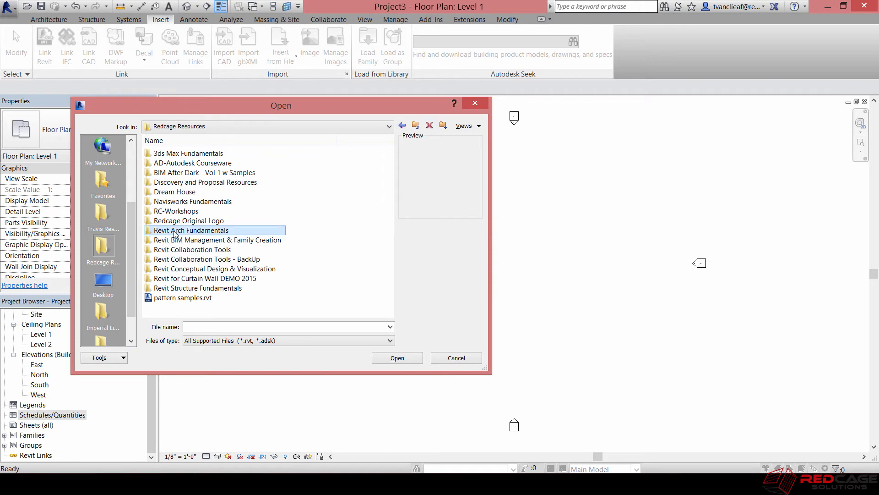
double_click(190, 230)
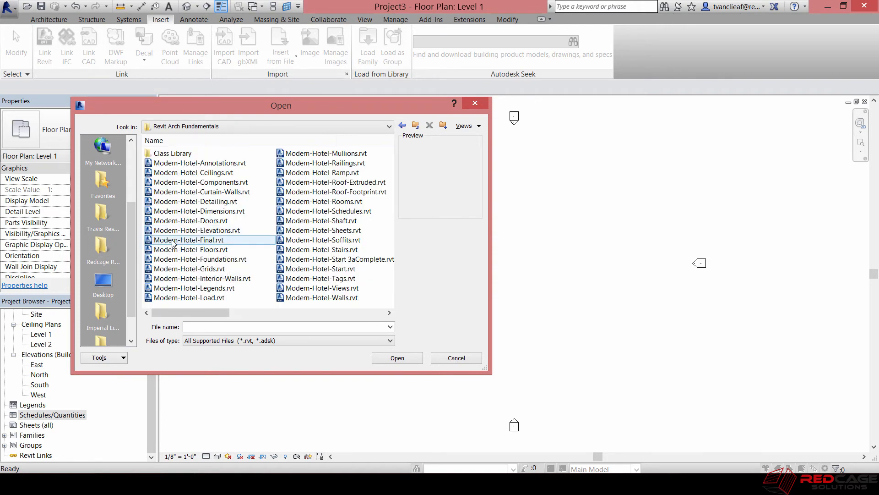
left_click(190, 239)
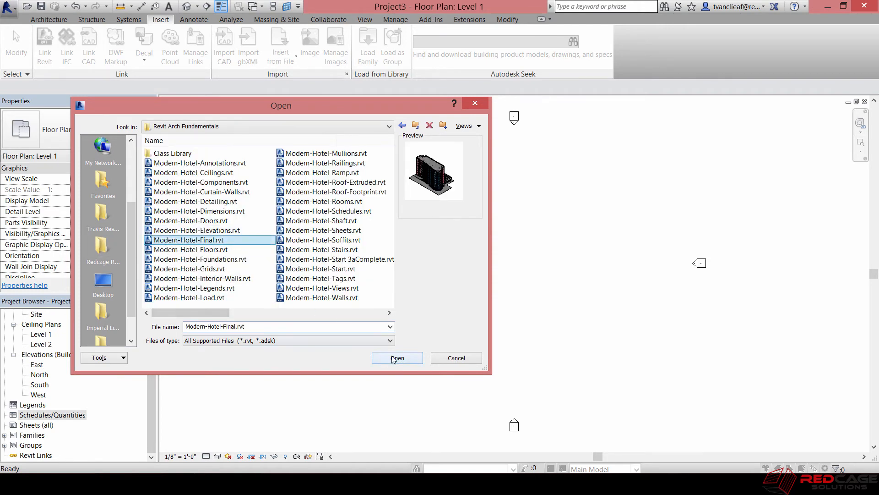
left_click(397, 358)
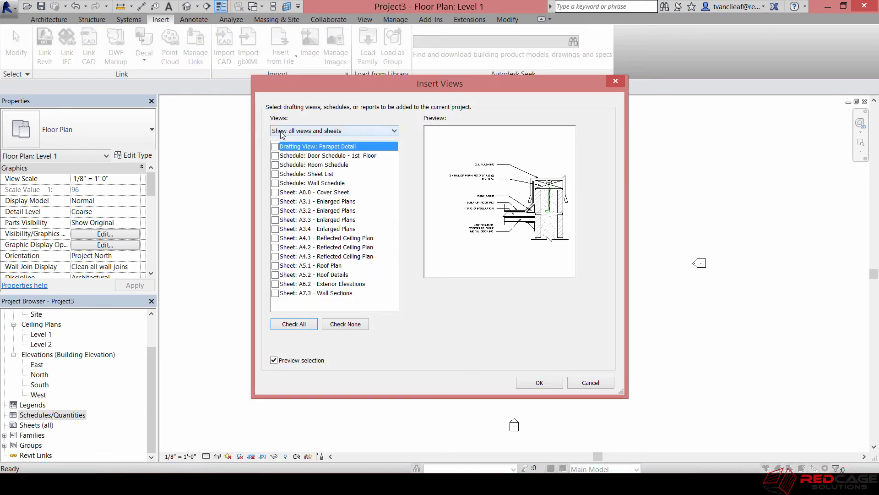
- Try the drafting views and sheets filters, then show all views and sheets again
left_click(334, 130)
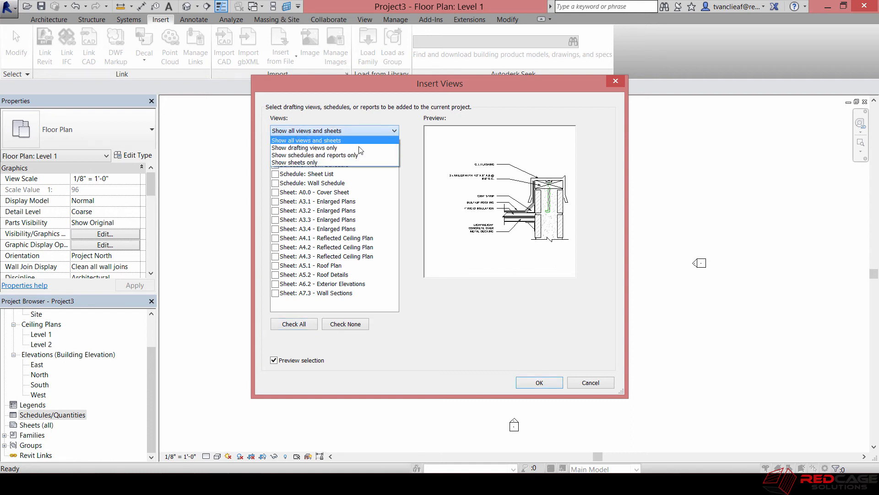
mouse_move(336, 162)
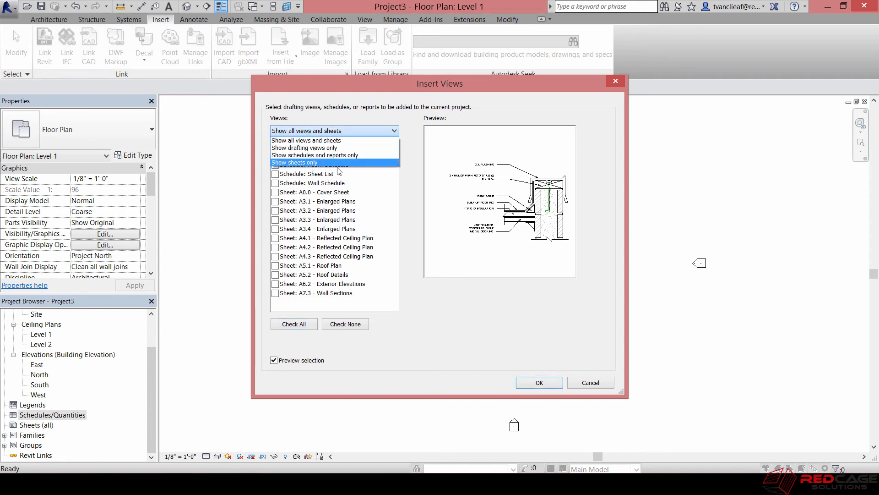
left_click(305, 147)
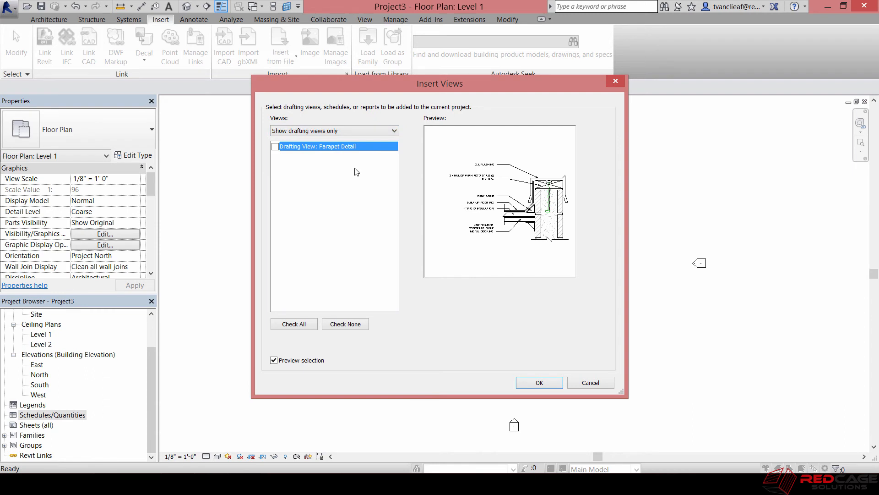
left_click(334, 130)
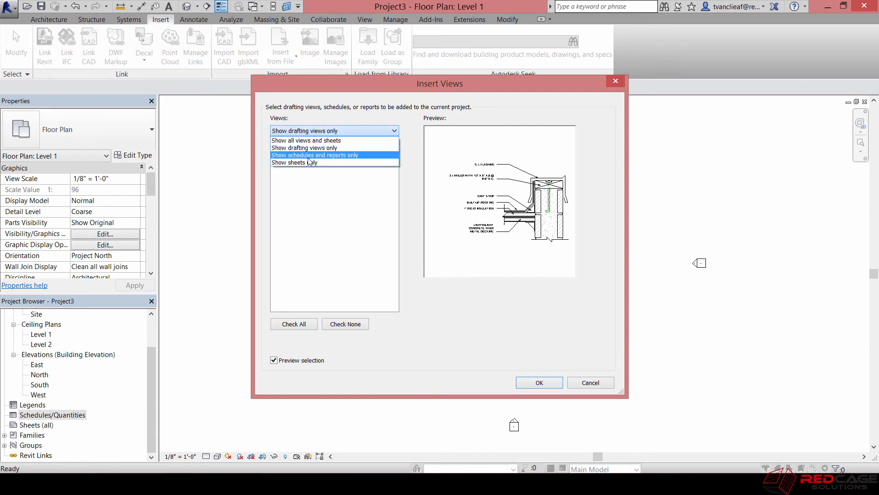
left_click(294, 162)
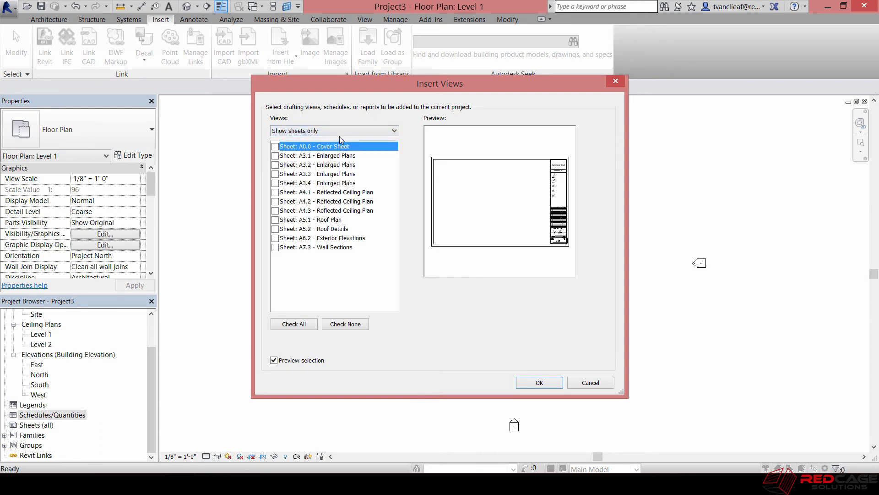
left_click(334, 130)
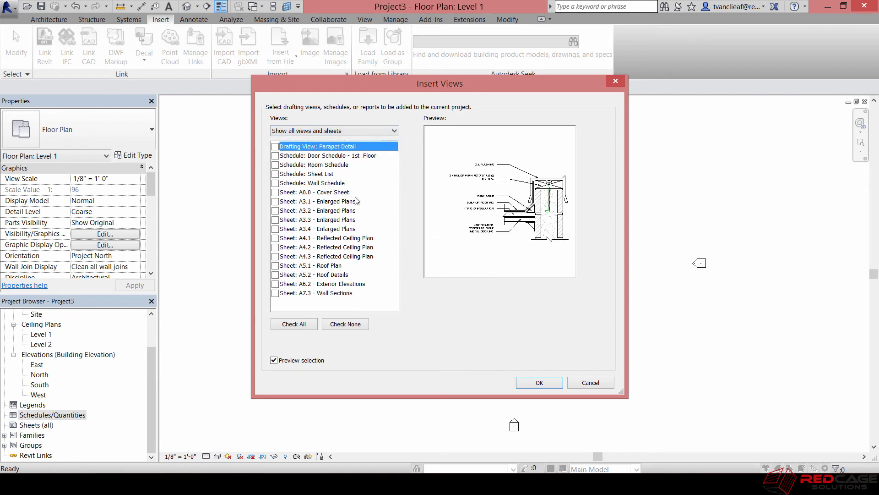
mouse_move(293, 324)
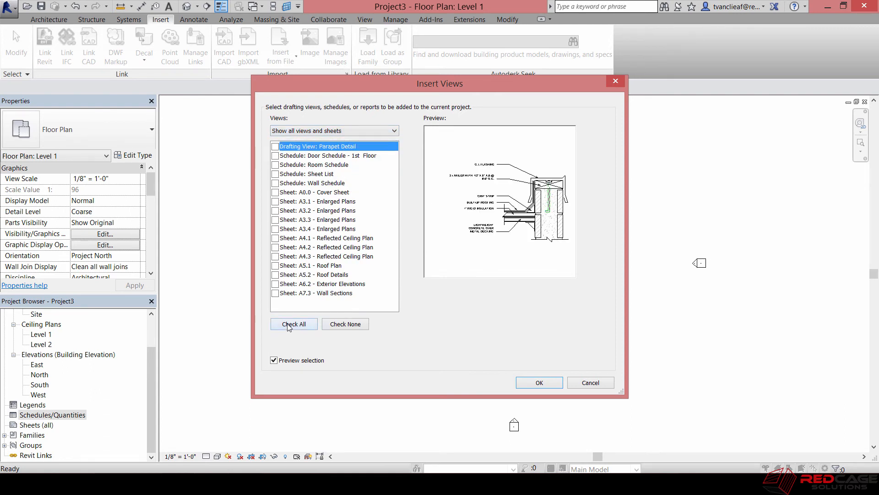
- Check all, exclude the Parapet Detail drafting view, and insert the Sheet List and sheets A0.0–A7.3
left_click(293, 323)
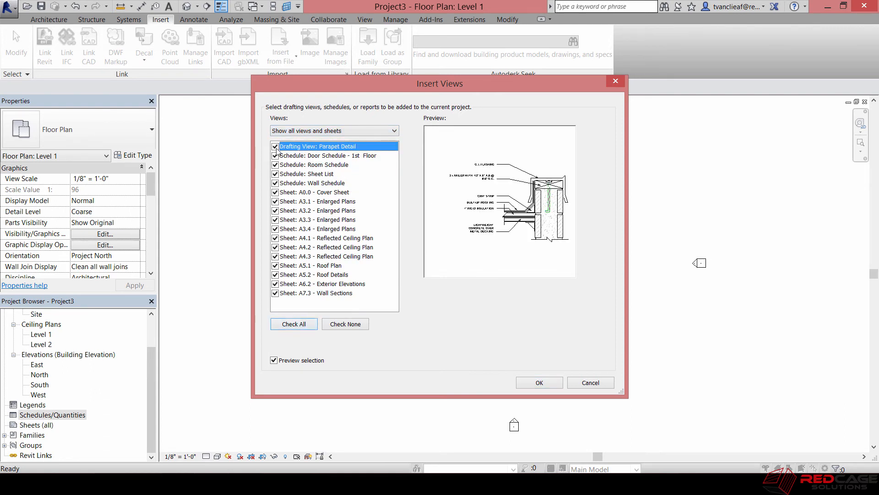
left_click(275, 146)
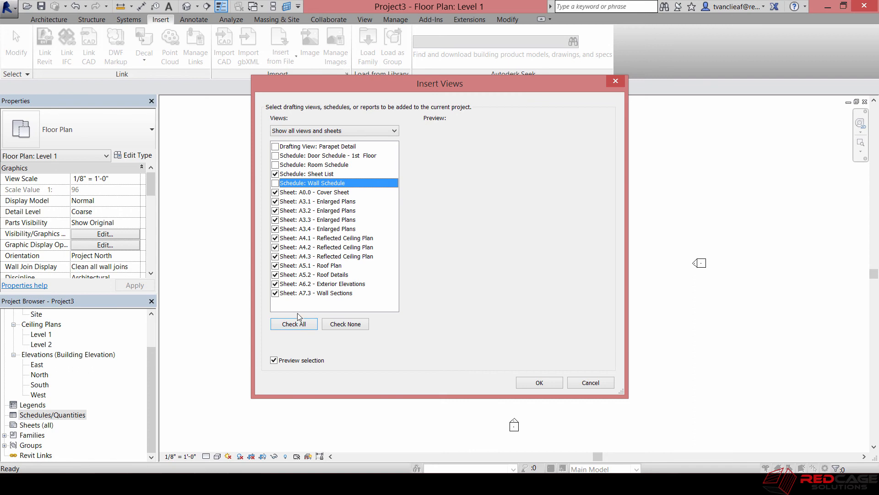
mouse_move(314, 183)
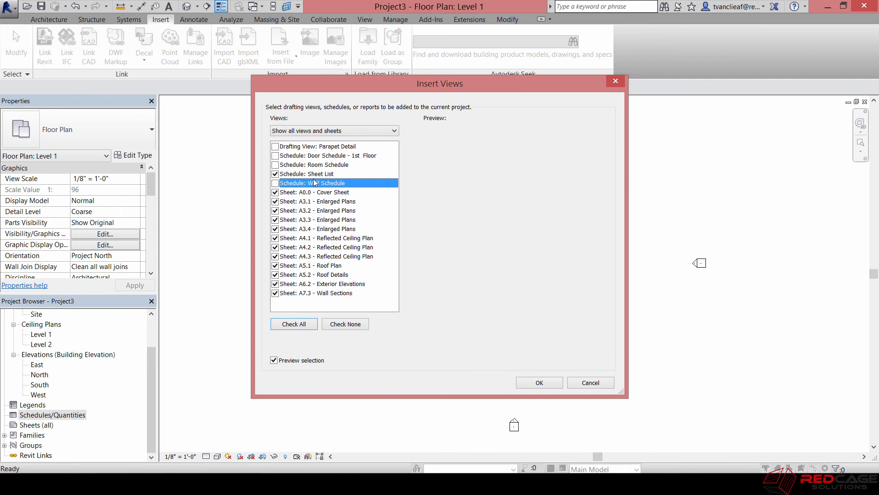
mouse_move(323, 296)
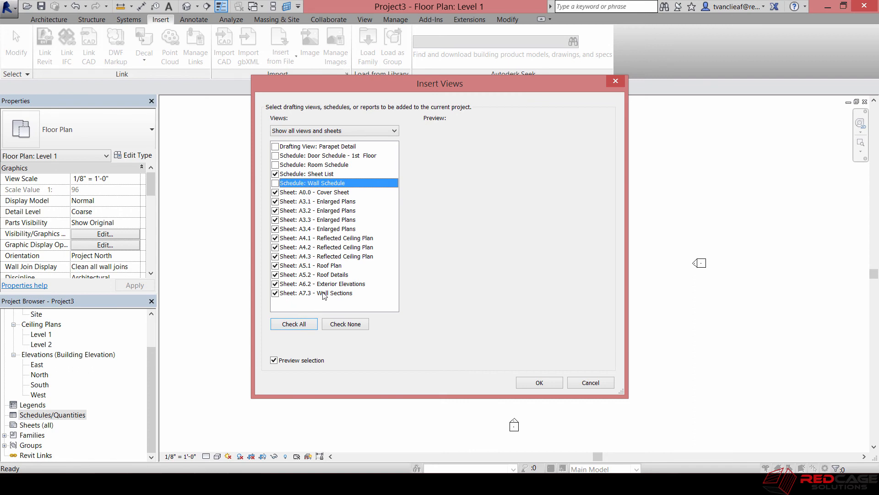
mouse_move(460, 295)
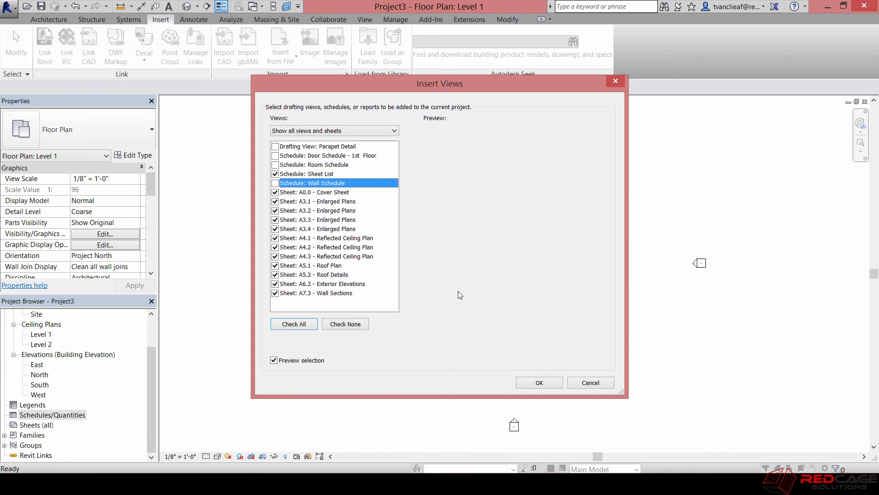
mouse_move(534, 383)
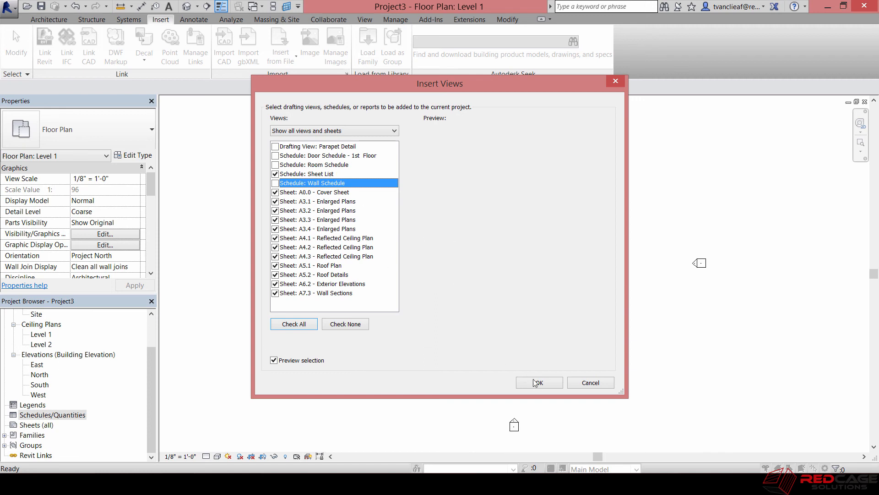
left_click(539, 382)
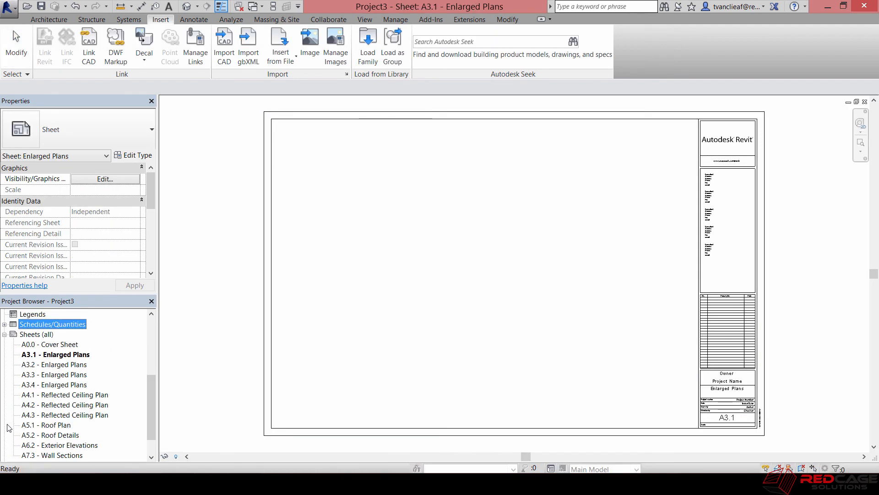
mouse_move(44, 384)
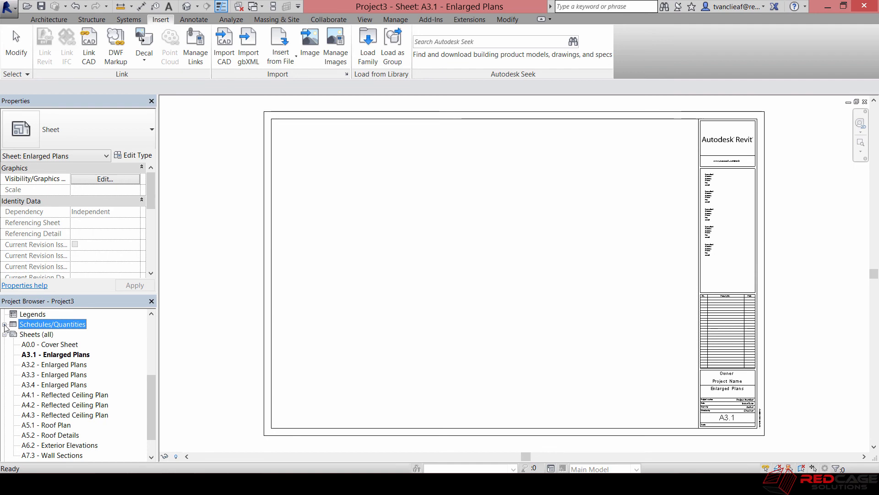
- Open the imported Sheet List schedule from Schedules/Quantities in the Project Browser
double_click(37, 334)
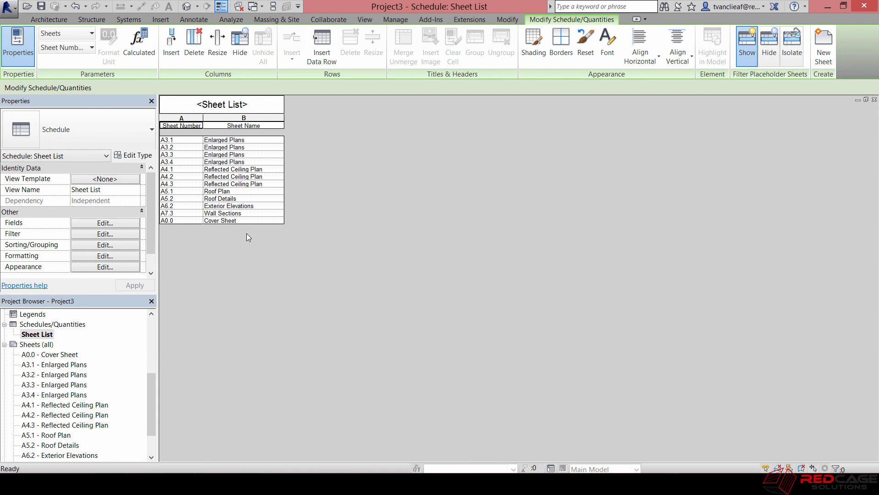
mouse_move(275, 191)
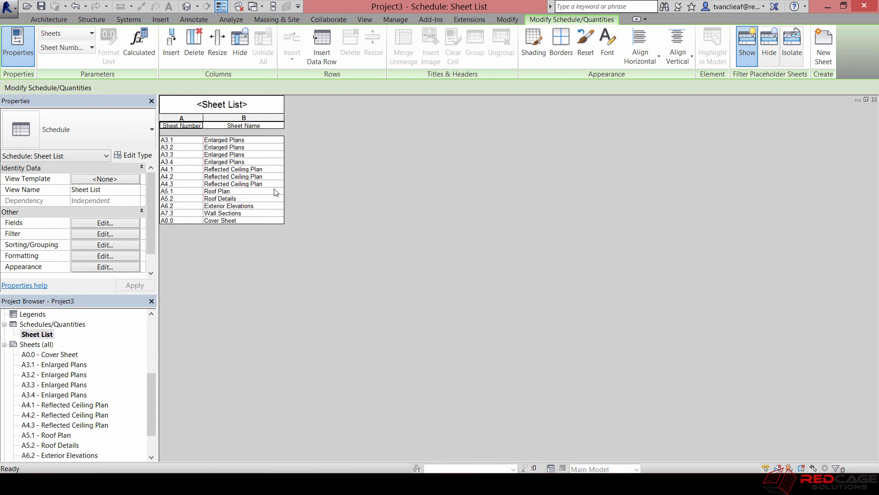
mouse_move(276, 199)
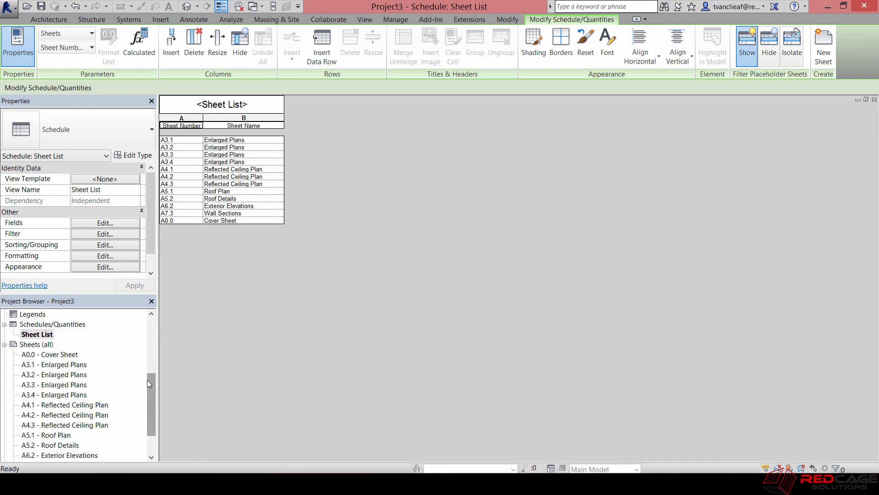
left_click(160, 19)
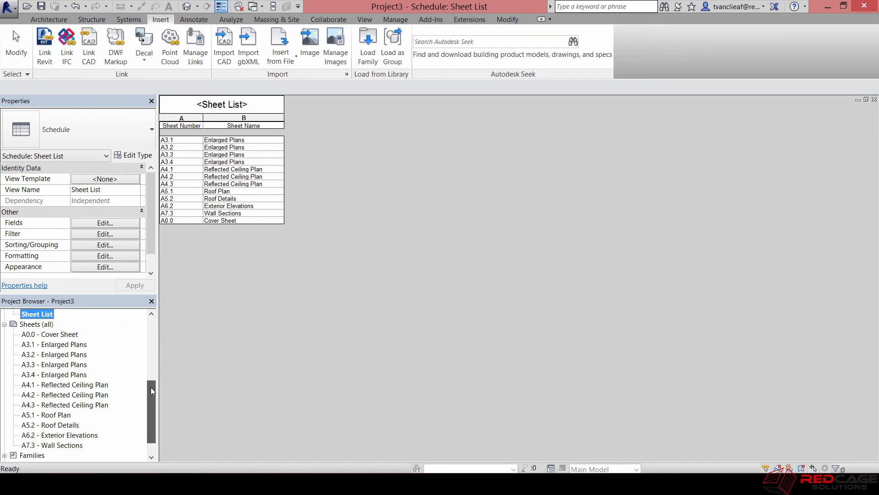
scroll("up", 3)
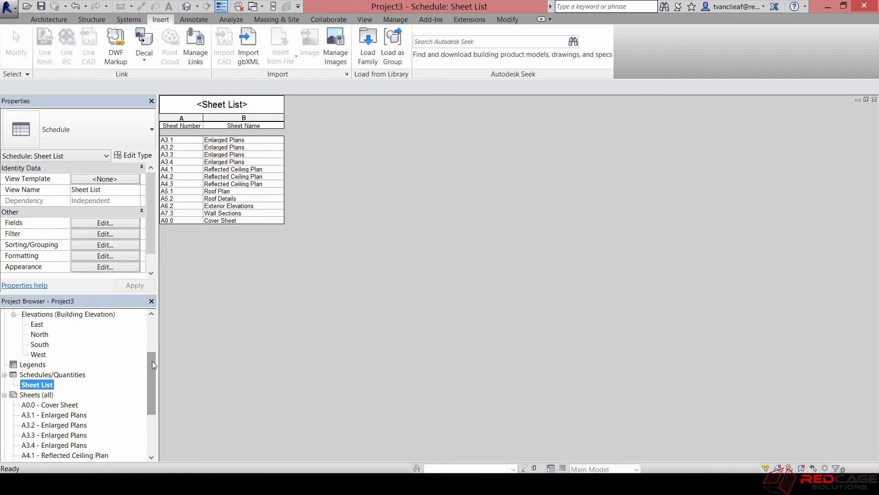
mouse_move(193, 370)
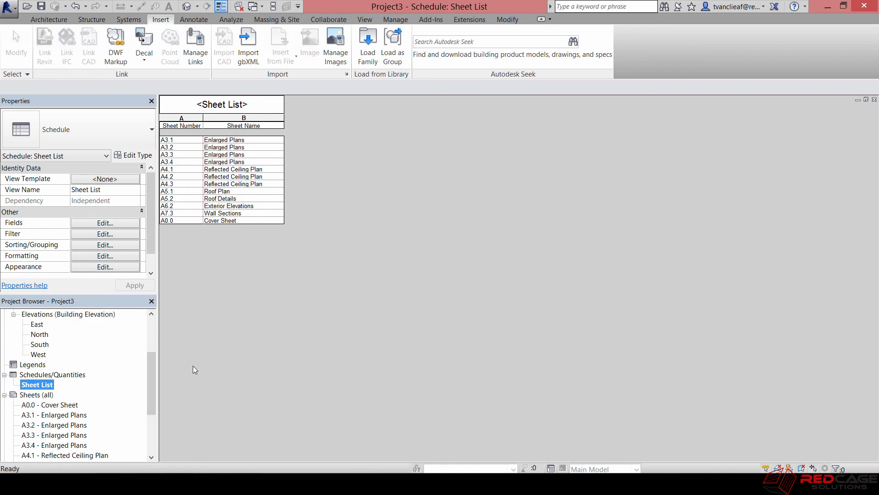
mouse_move(191, 361)
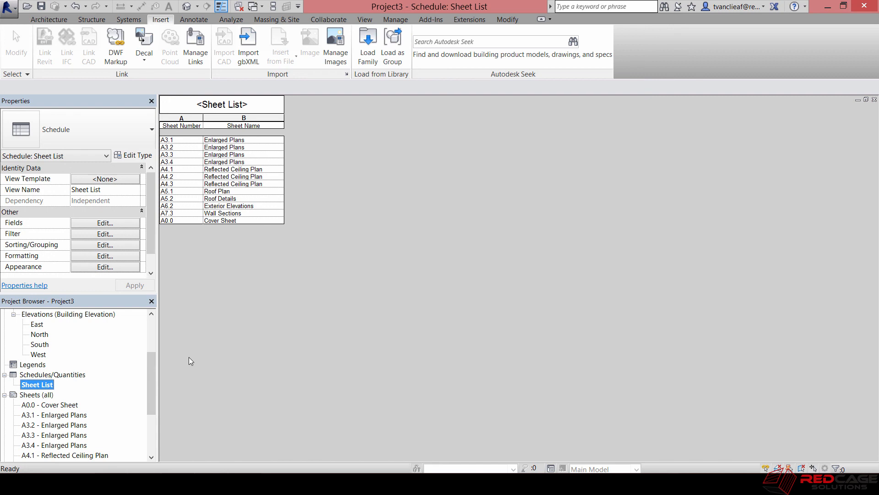
mouse_move(184, 358)
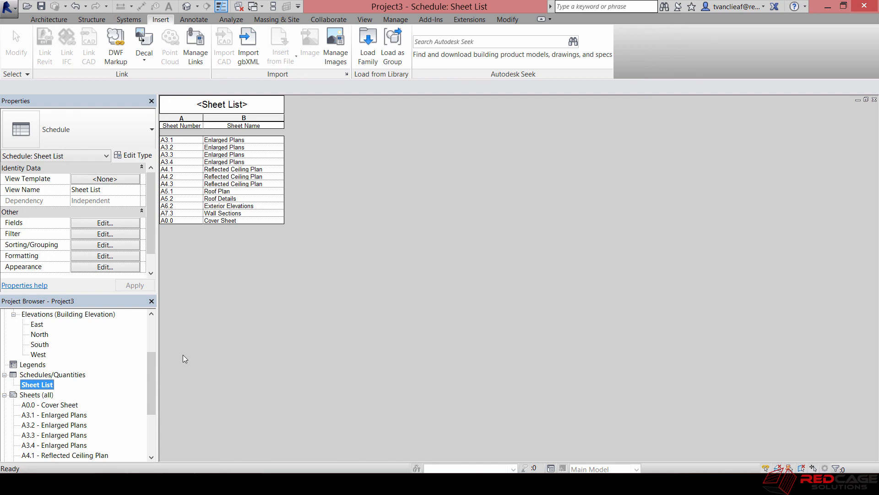